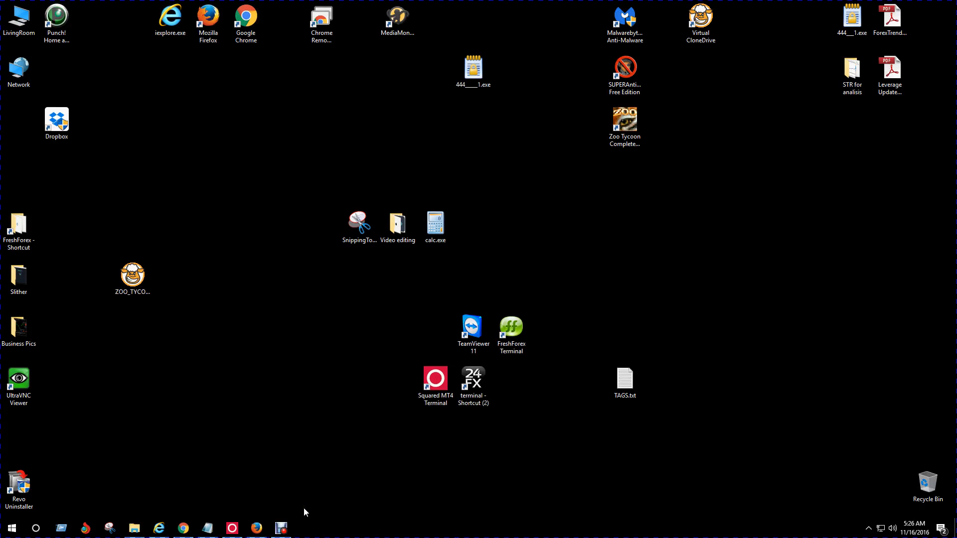
pyautogui.moveTo(280, 528)
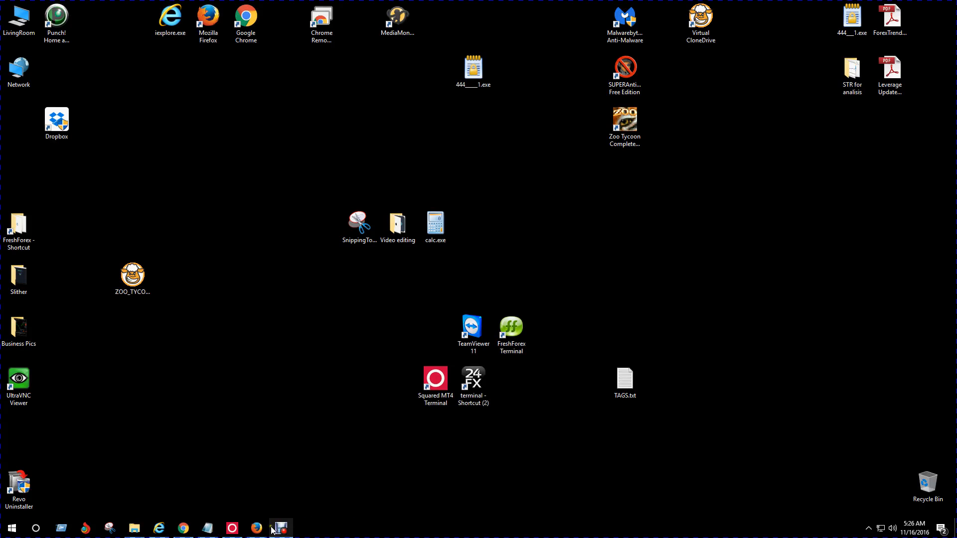
# - Bring the Firefox window showing Gmail to the front from the taskbar
pyautogui.click(256, 528)
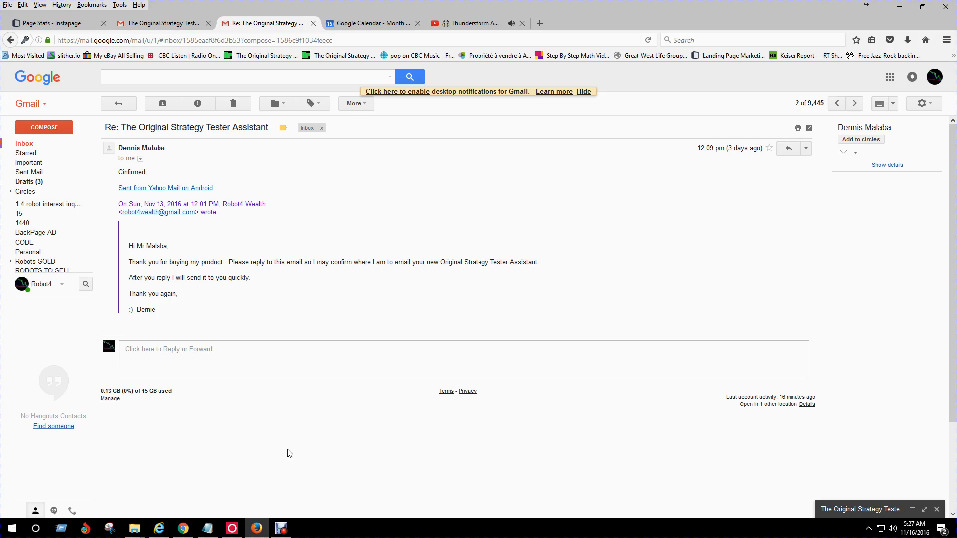
pyautogui.moveTo(364, 218)
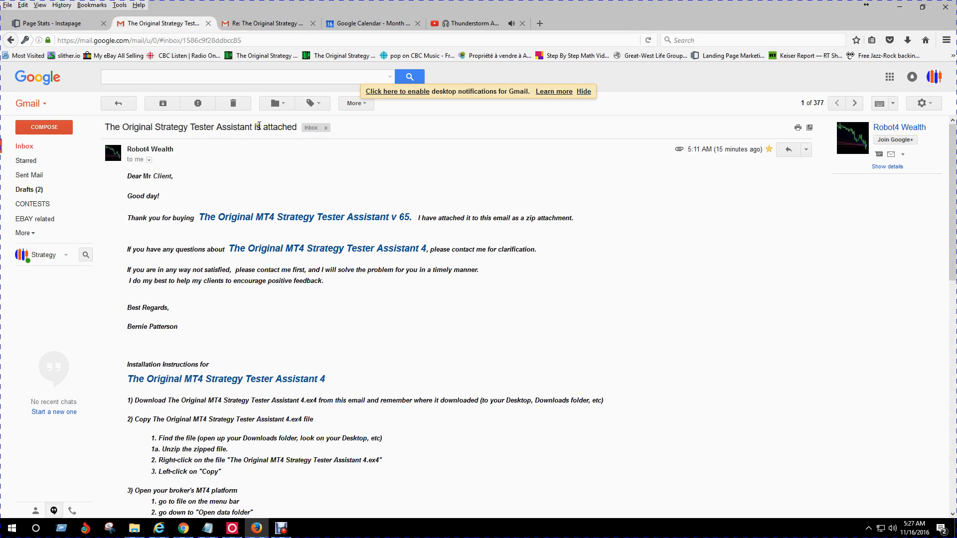
pyautogui.moveTo(219, 229)
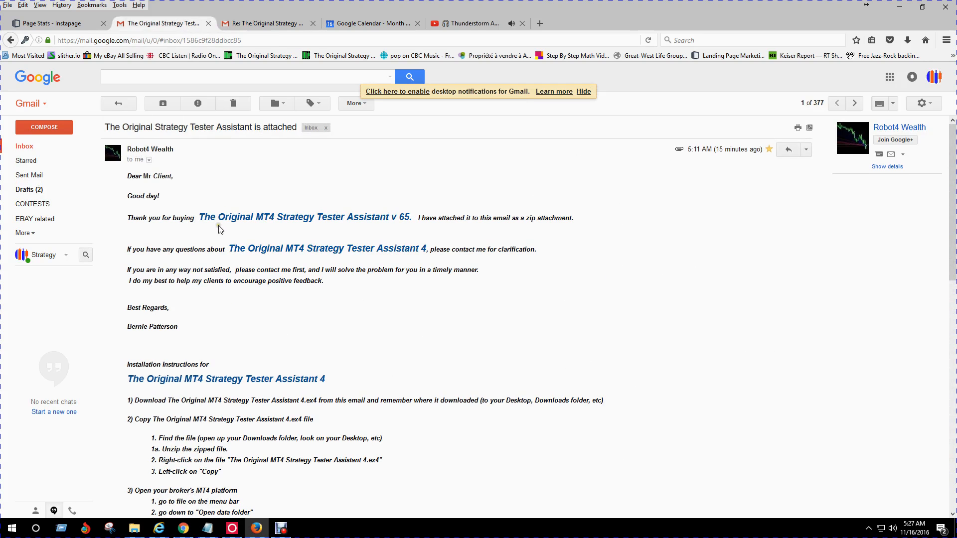
# - Read down the email's installation instructions to the .ex4 attachment at the end
pyautogui.scroll(-3)
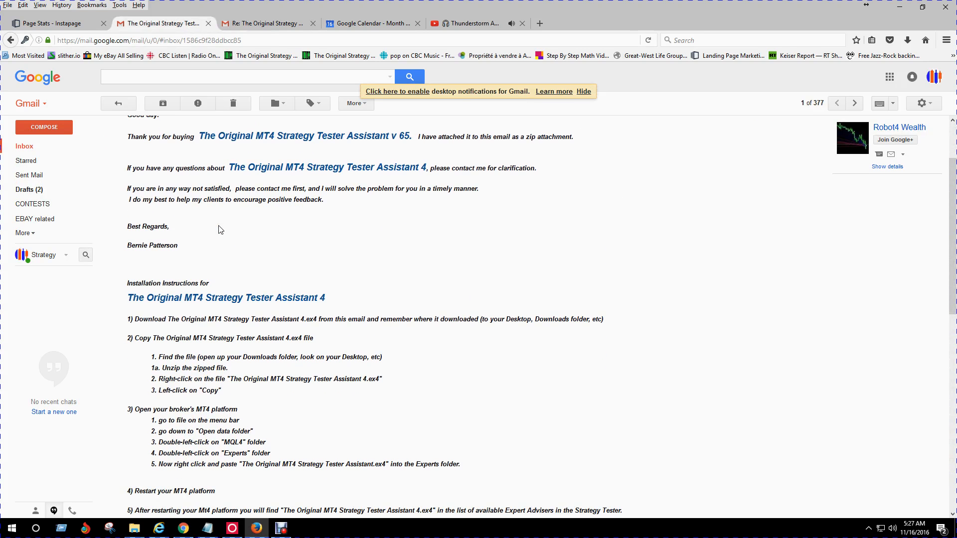
pyautogui.scroll(-3)
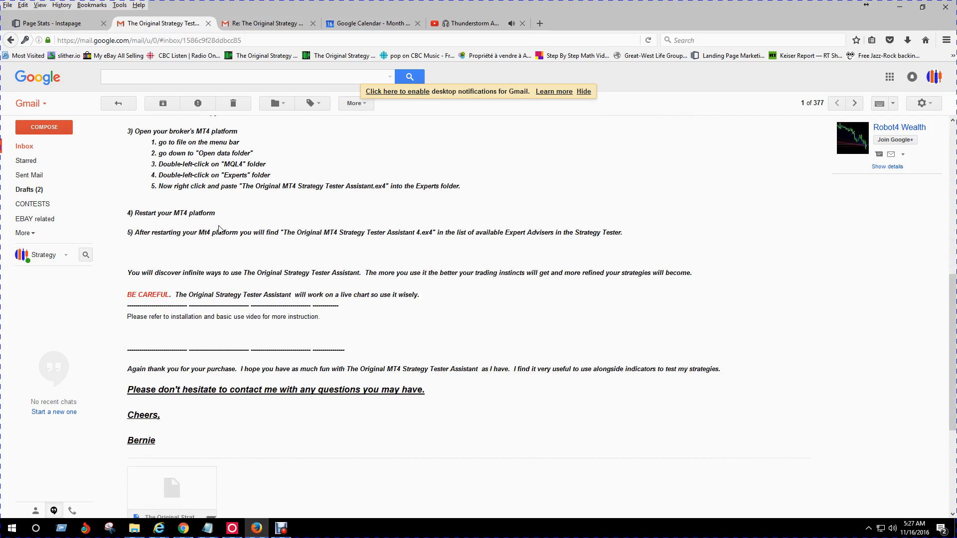
pyautogui.scroll(-3)
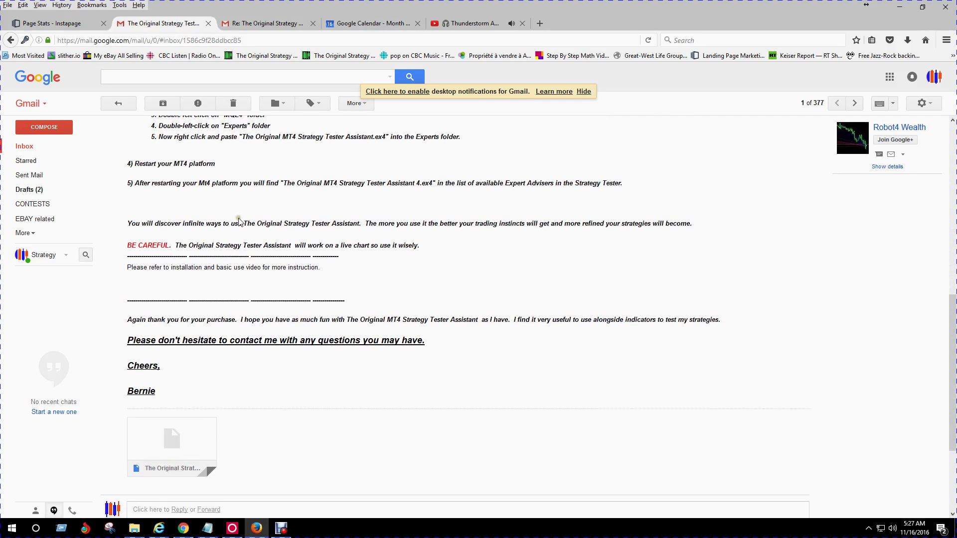
pyautogui.scroll(-3)
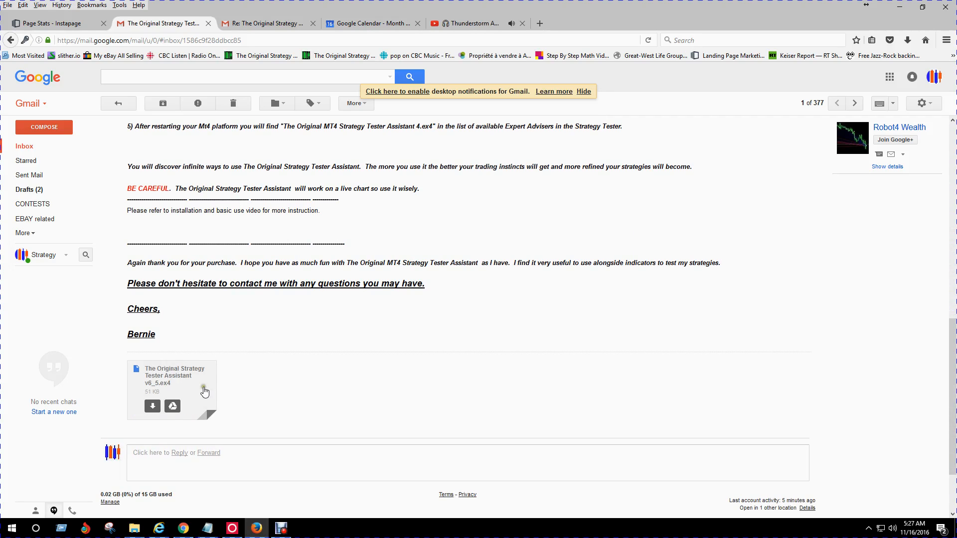
pyautogui.moveTo(177, 396)
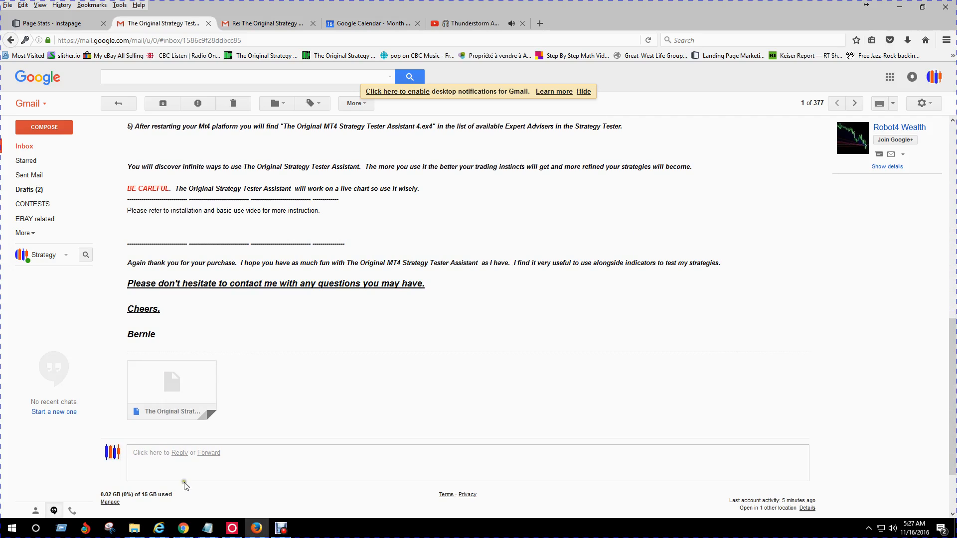
pyautogui.moveTo(134, 528)
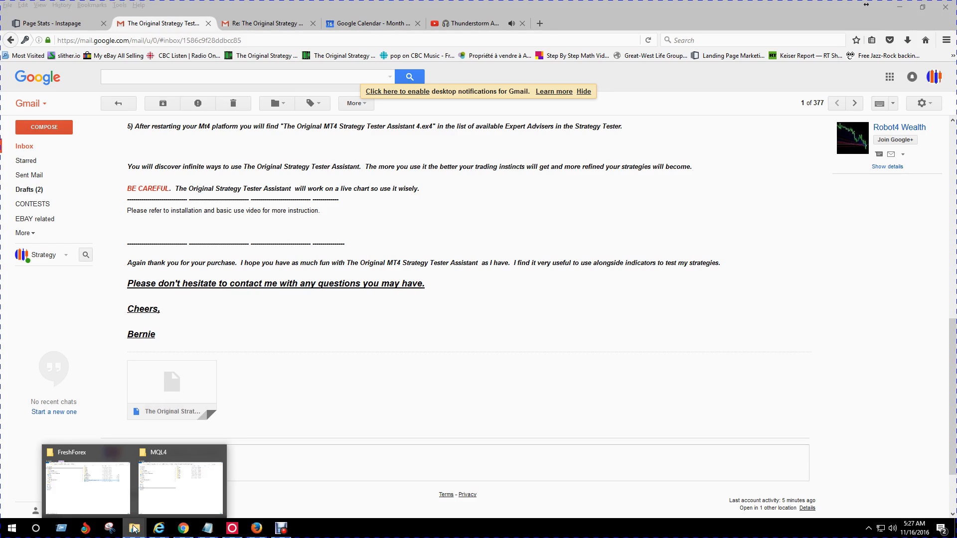
# - Copy The Original Strategy Tester Assistant v6_5.ex4 from the FreshForex folder
pyautogui.click(88, 485)
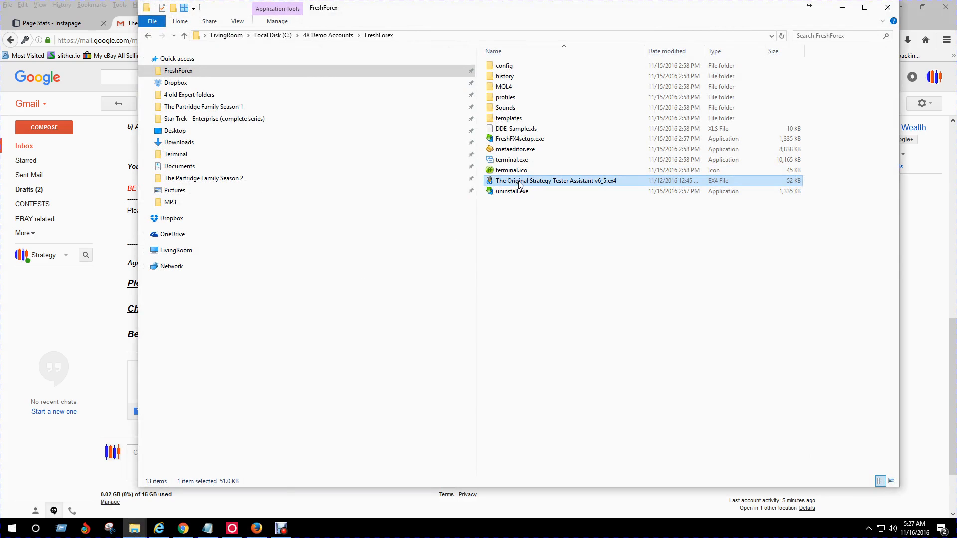
pyautogui.rightClick(555, 180)
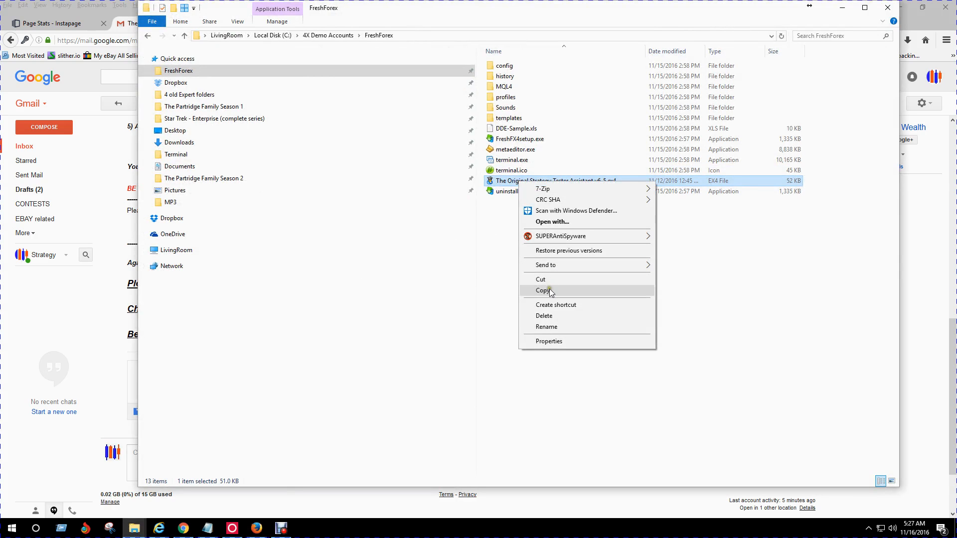
pyautogui.click(544, 290)
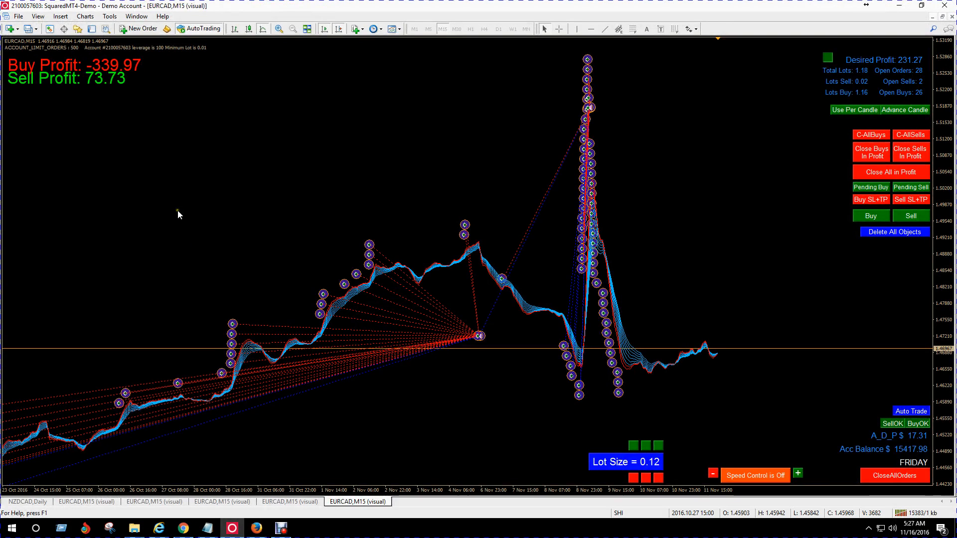
pyautogui.moveTo(140, 161)
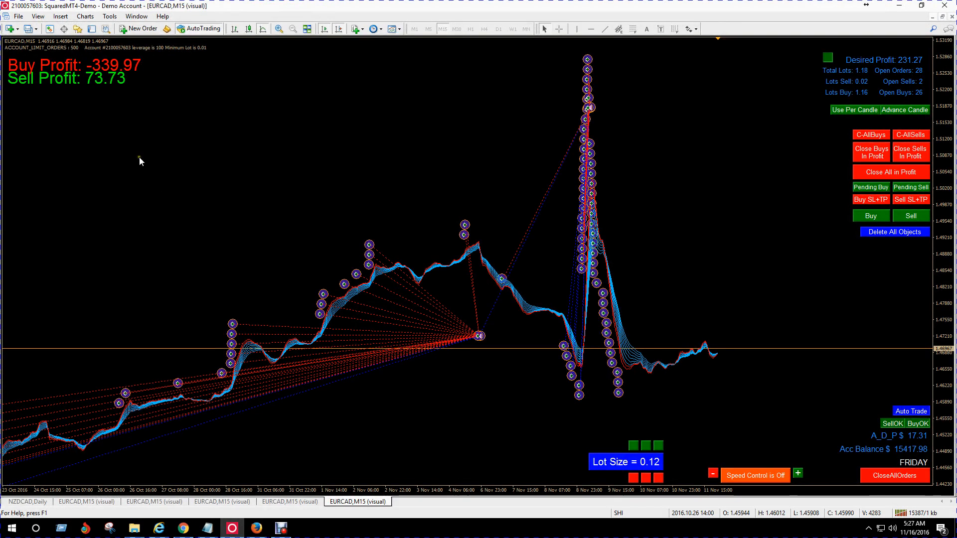
# - Reach the Experts folder inside MQL4 via the terminal's data folder
pyautogui.click(18, 16)
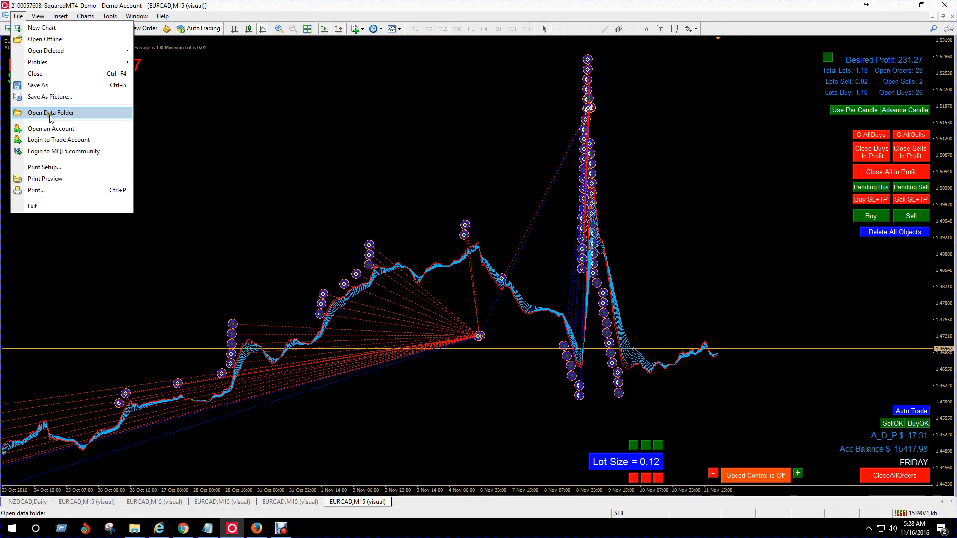
pyautogui.click(51, 112)
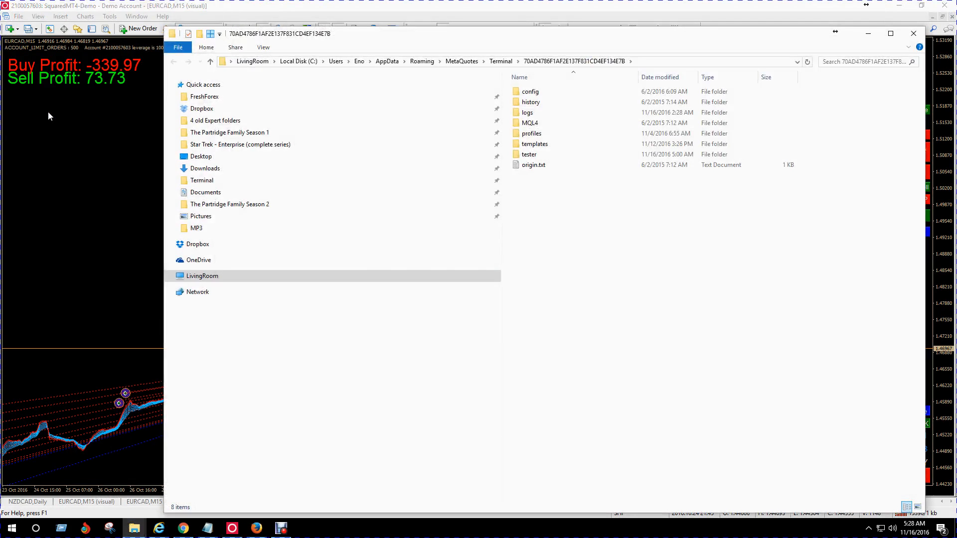
pyautogui.click(529, 122)
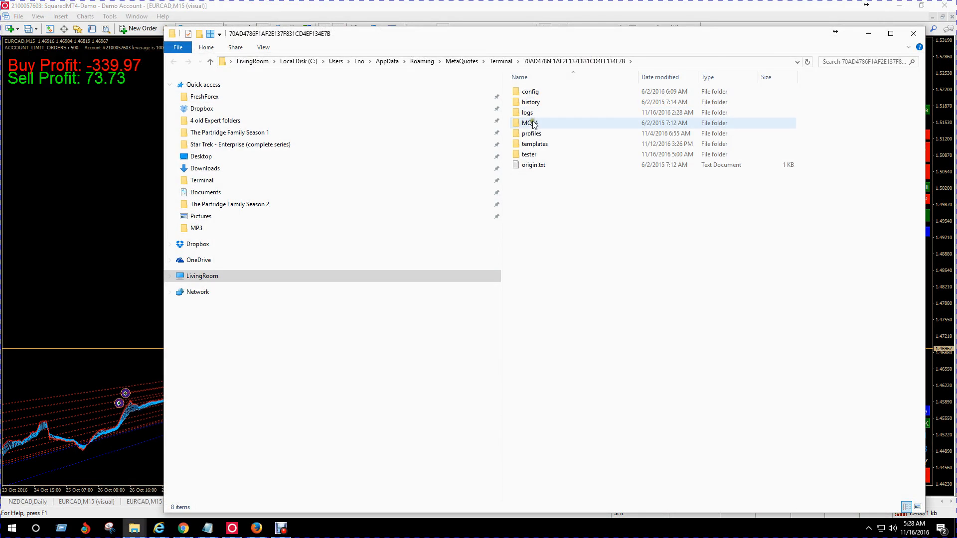
pyautogui.doubleClick(530, 122)
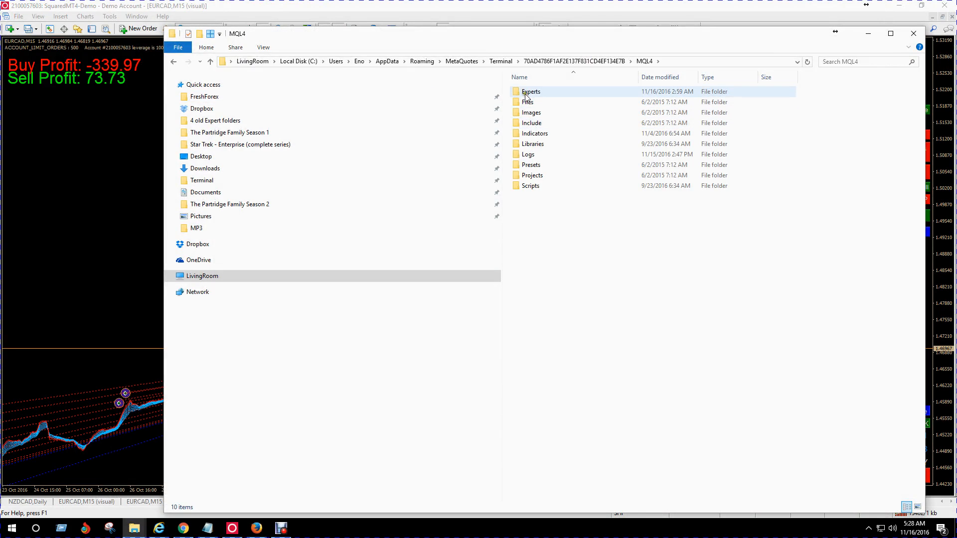
pyautogui.rightClick(530, 91)
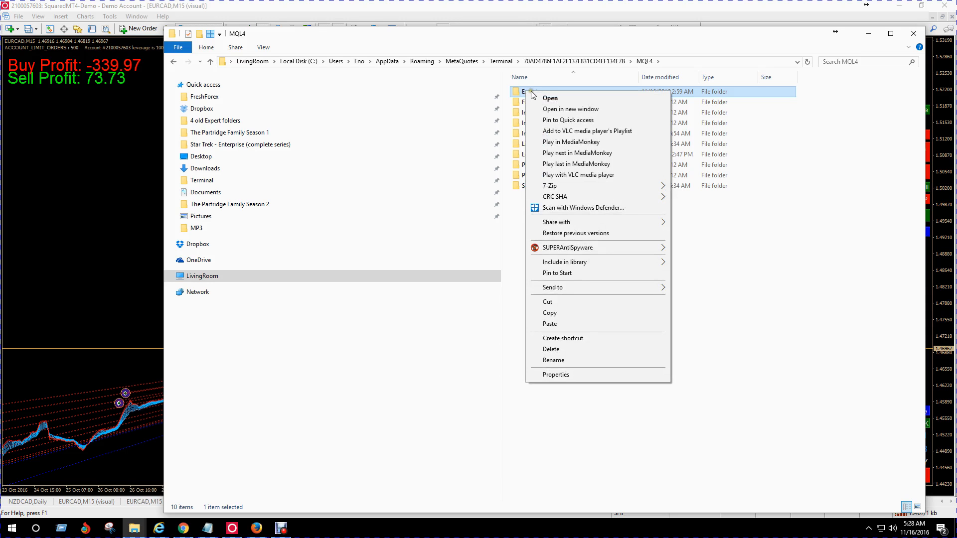
pyautogui.moveTo(552, 120)
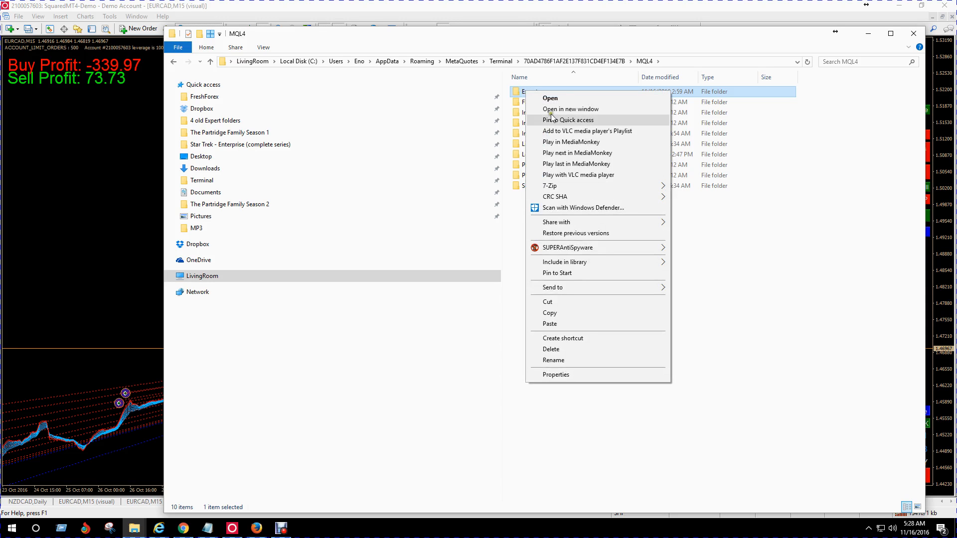
pyautogui.moveTo(556, 324)
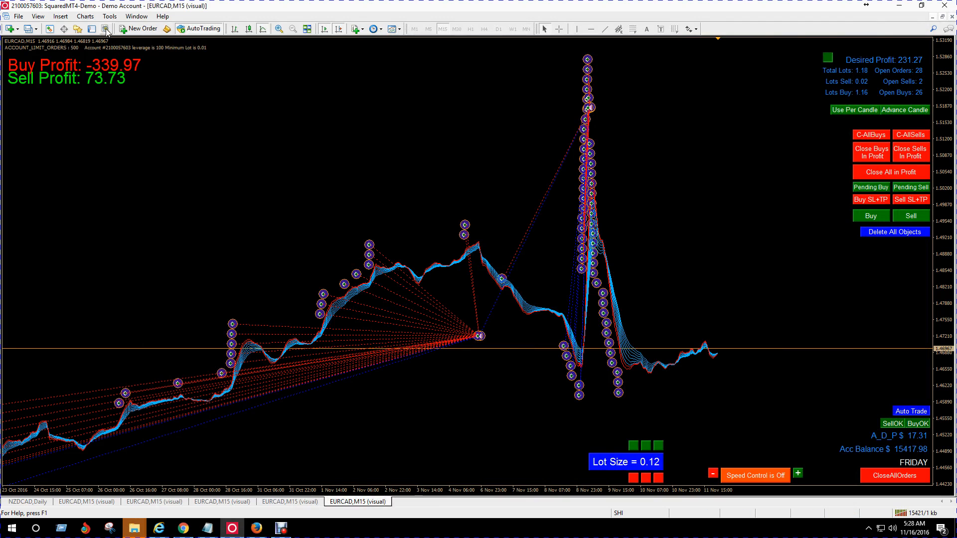
# - Show the Strategy Tester with the assistant EA on EURCAD M15 in visual mode
pyautogui.click(104, 29)
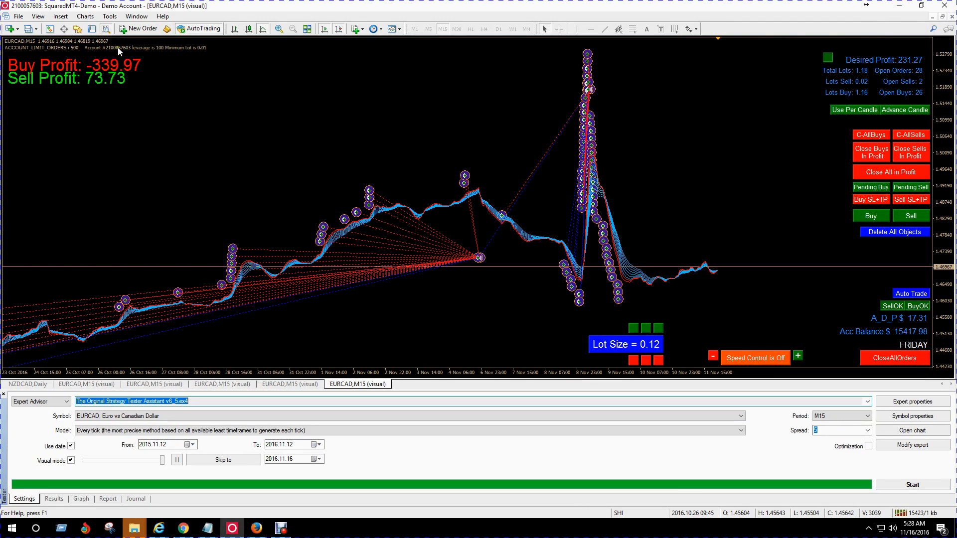
pyautogui.moveTo(91, 9)
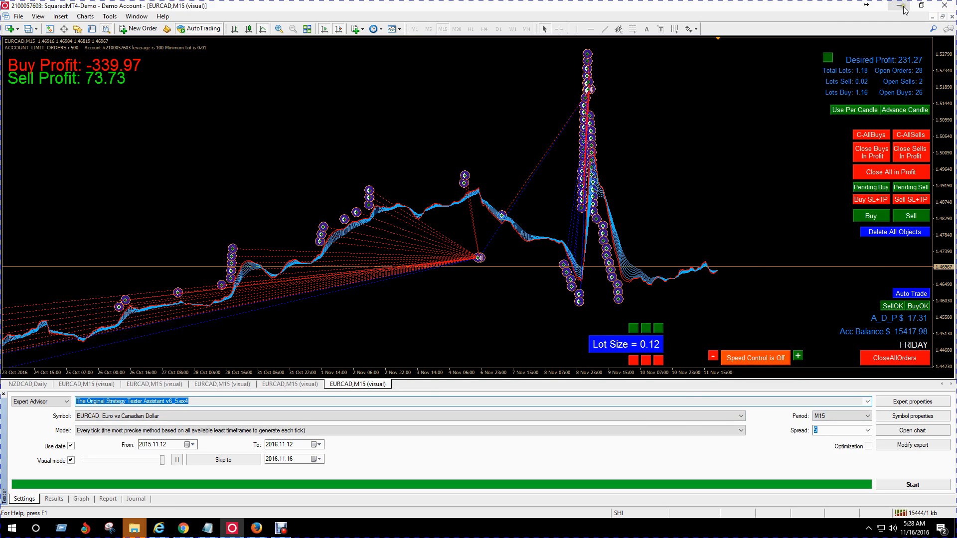
pyautogui.moveTo(268, 13)
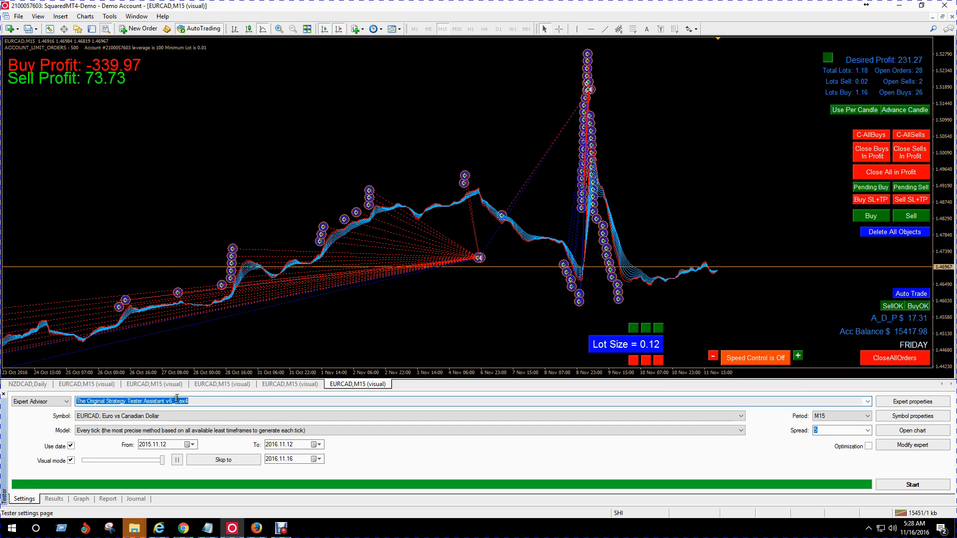
pyautogui.moveTo(171, 170)
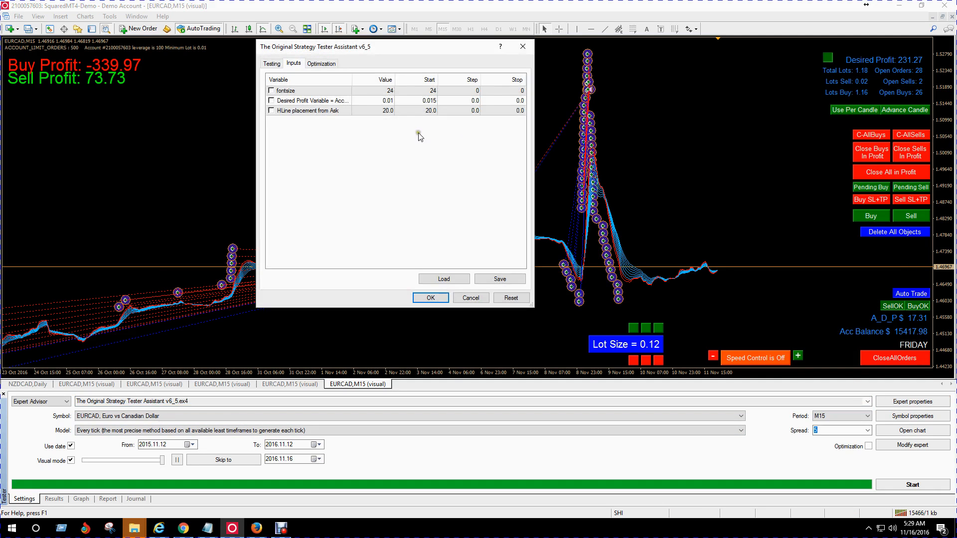
pyautogui.moveTo(302, 105)
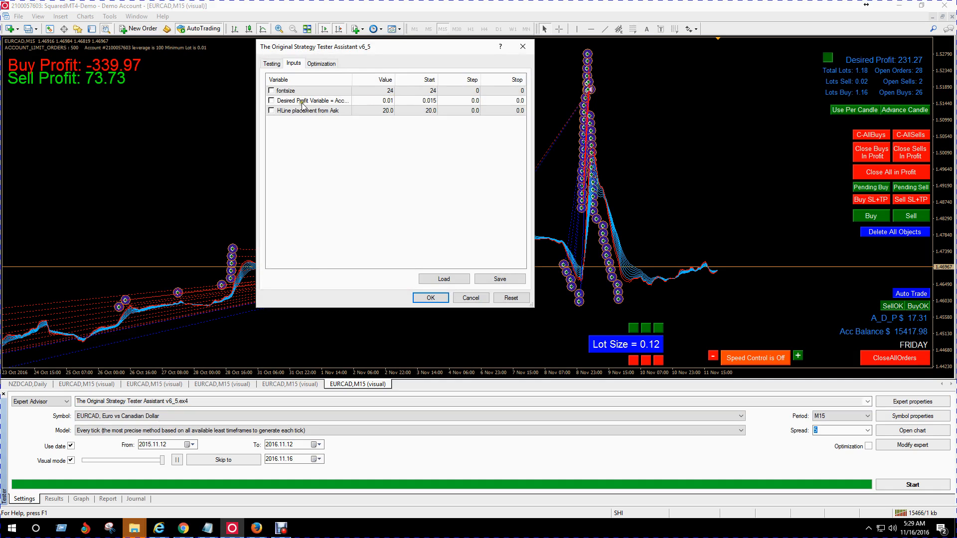
pyautogui.moveTo(369, 107)
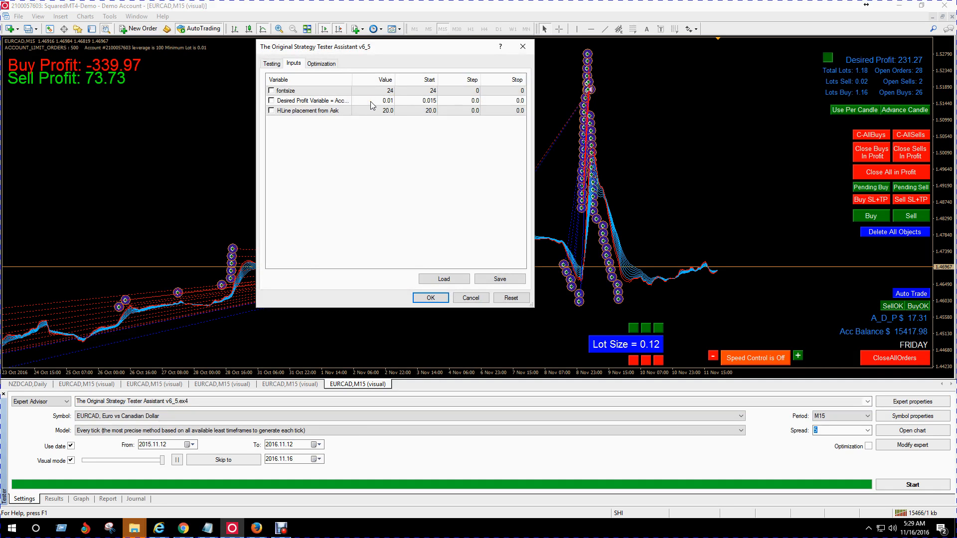
pyautogui.moveTo(363, 107)
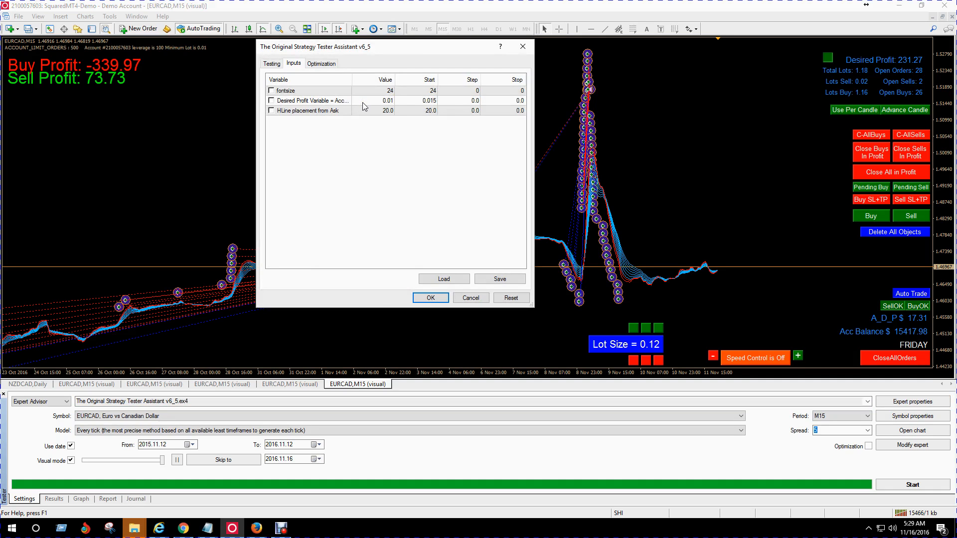
pyautogui.moveTo(431, 298)
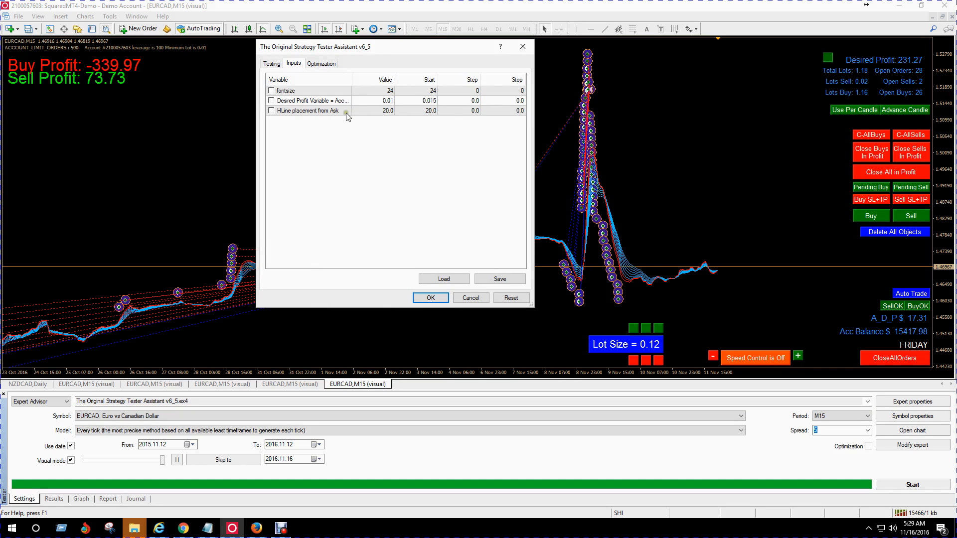
pyautogui.moveTo(380, 112)
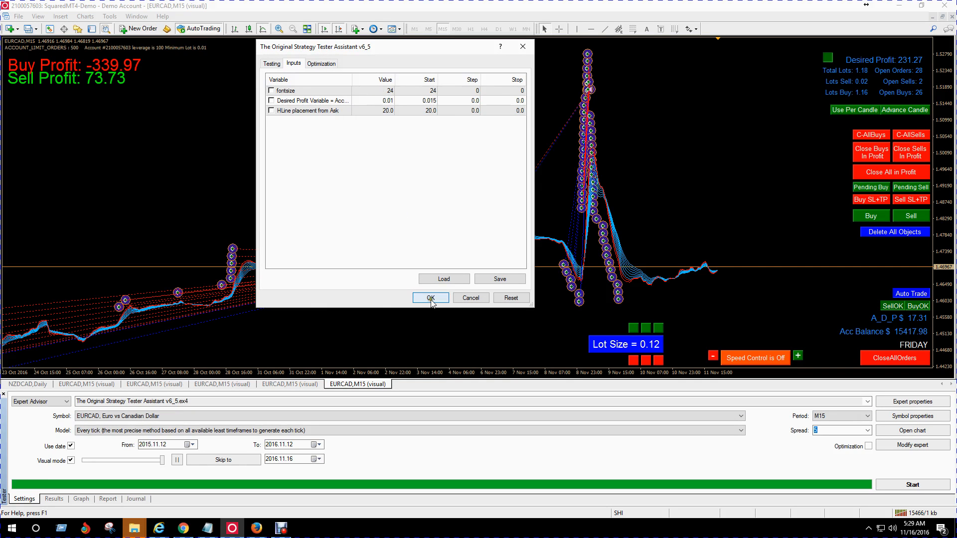
# - Confirm the expert's Inputs unchanged with OK
pyautogui.click(430, 298)
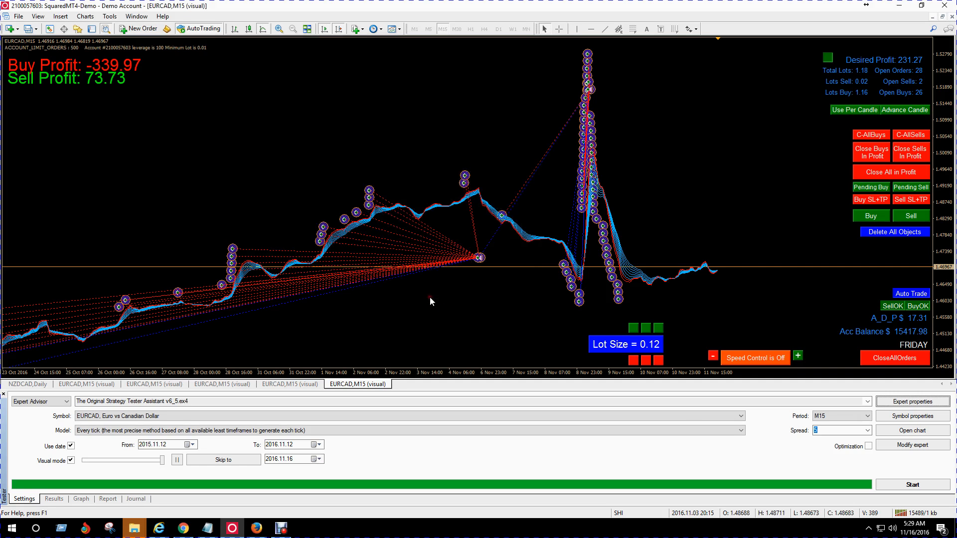
# - Start the visual backtest and hide the tester panel to enlarge the chart
pyautogui.click(912, 485)
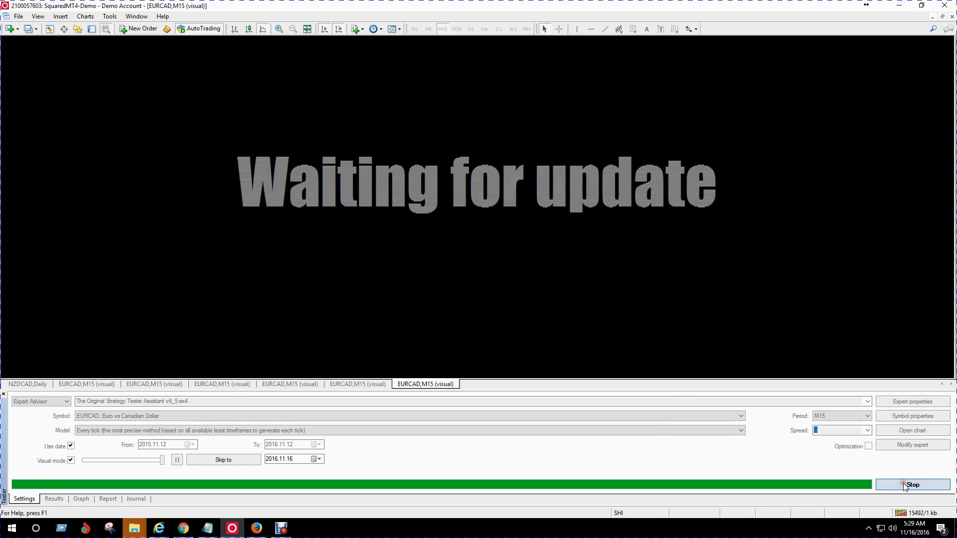
pyautogui.moveTo(563, 296)
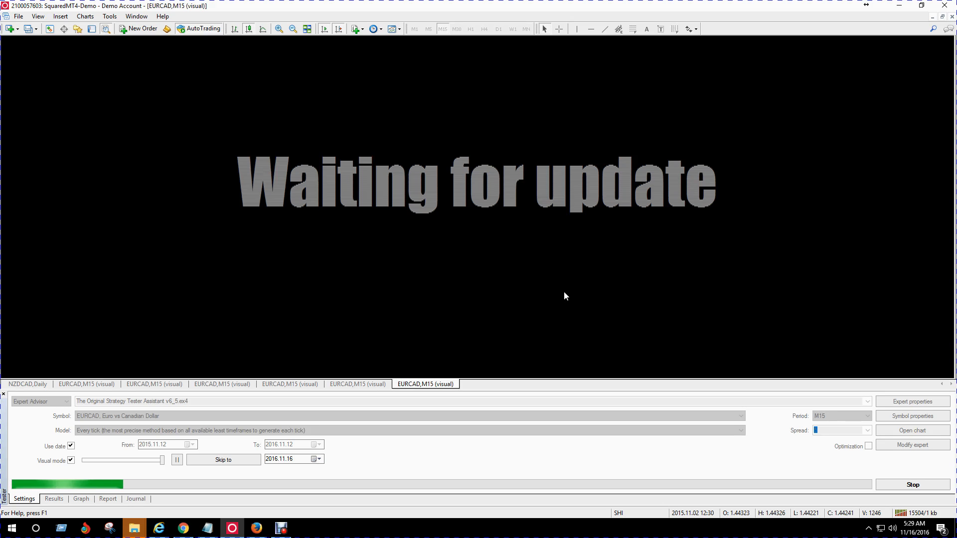
pyautogui.moveTo(105, 29)
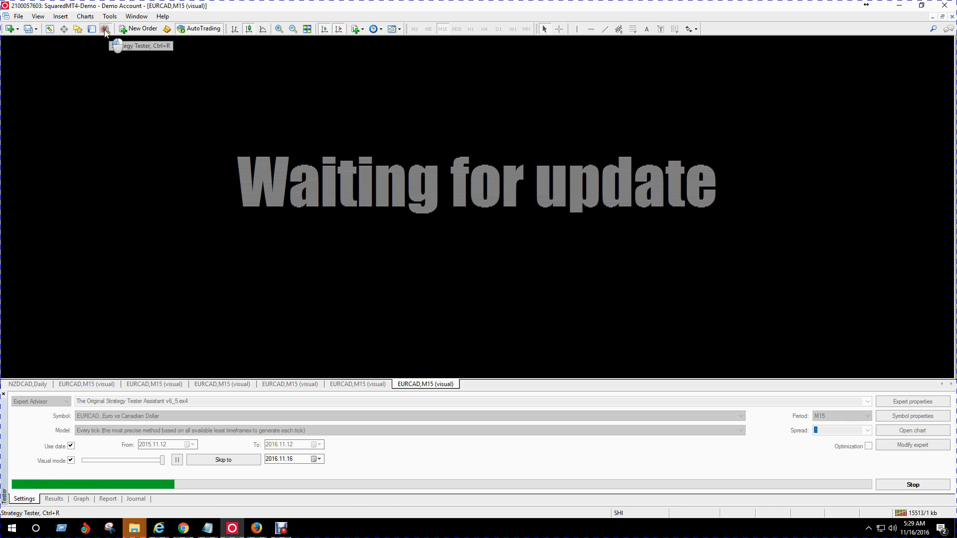
pyautogui.click(105, 29)
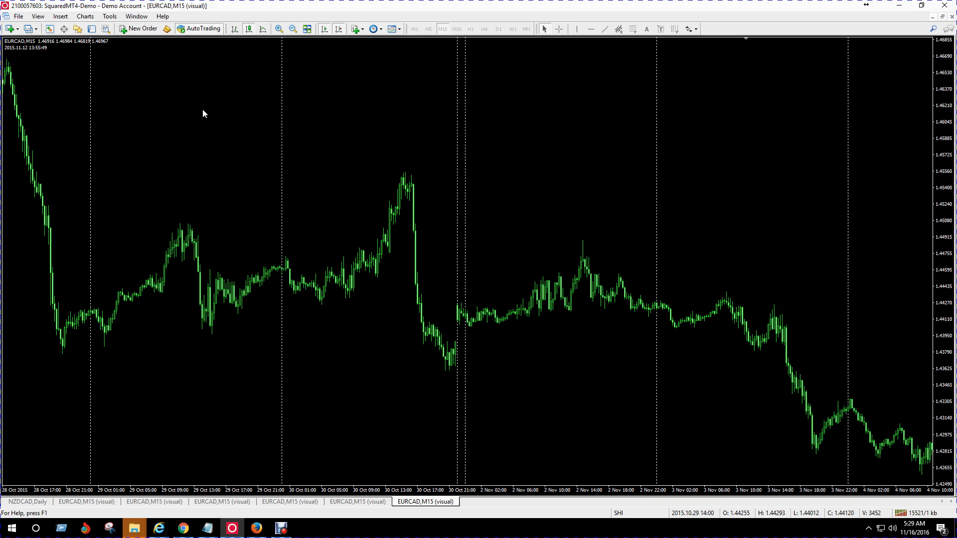
pyautogui.moveTo(298, 106)
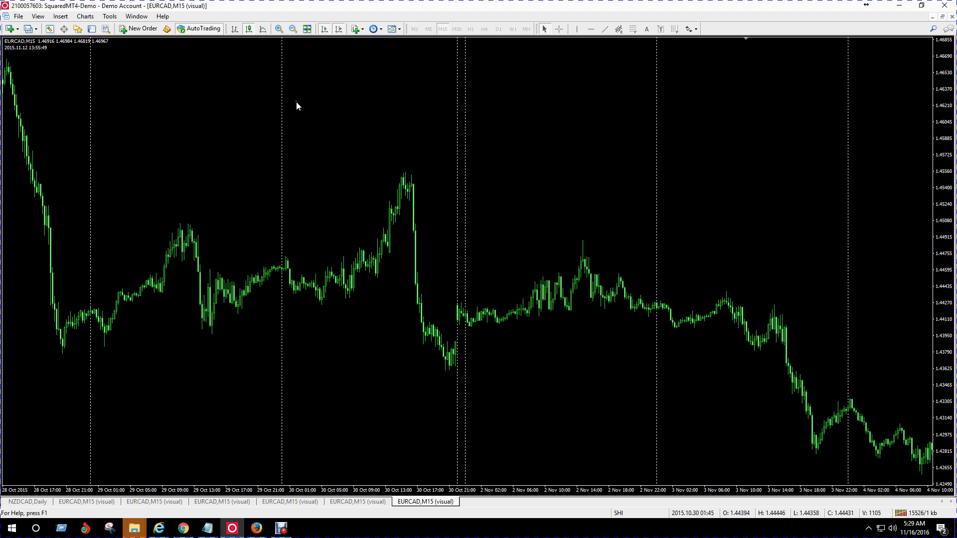
pyautogui.moveTo(403, 268)
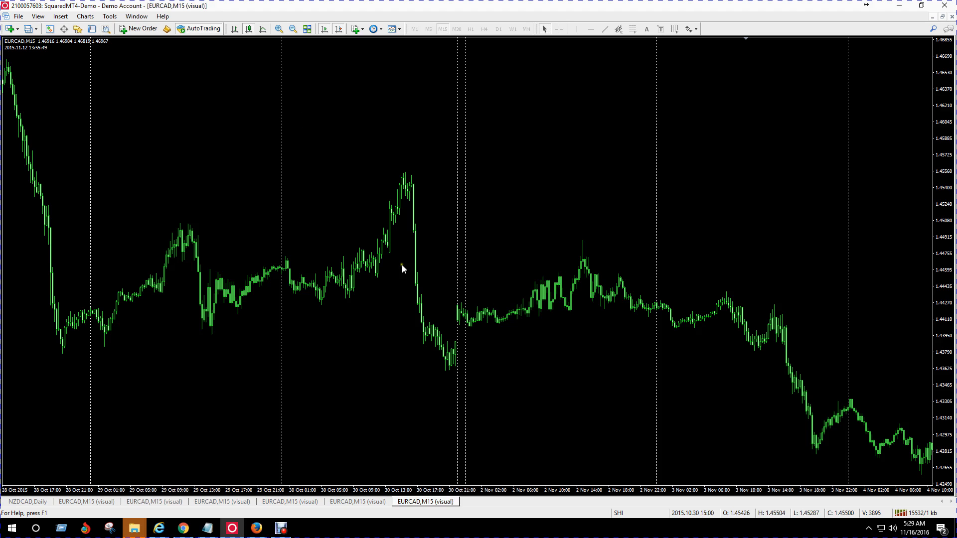
pyautogui.moveTo(105, 29)
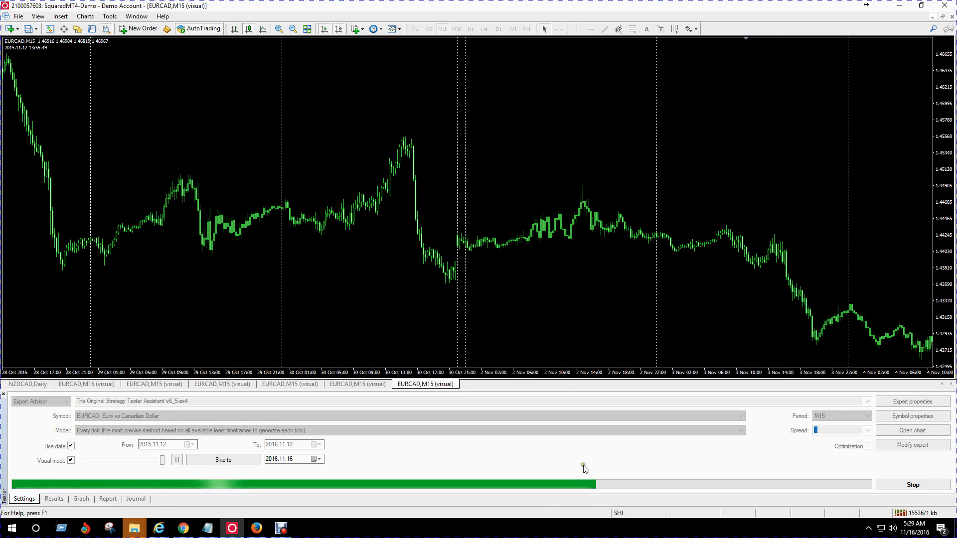
pyautogui.moveTo(425, 427)
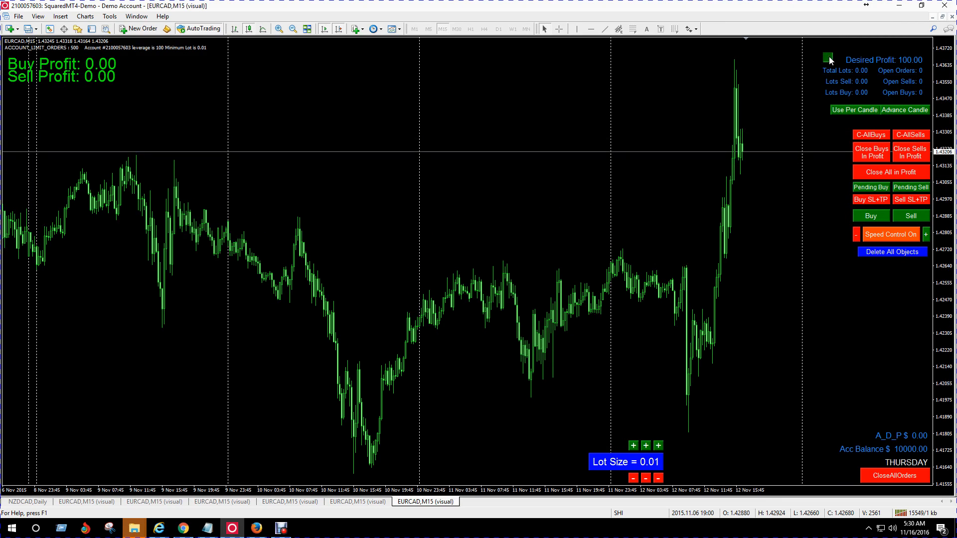
pyautogui.moveTo(679, 444)
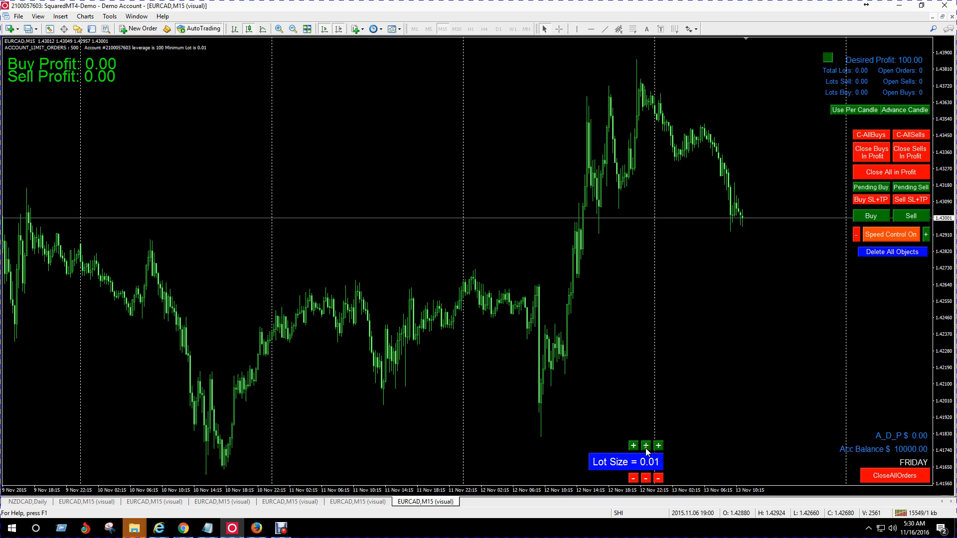
# - Adjust the assistant's lot size to 0.11 with the on-chart +/- buttons
pyautogui.click(645, 445)
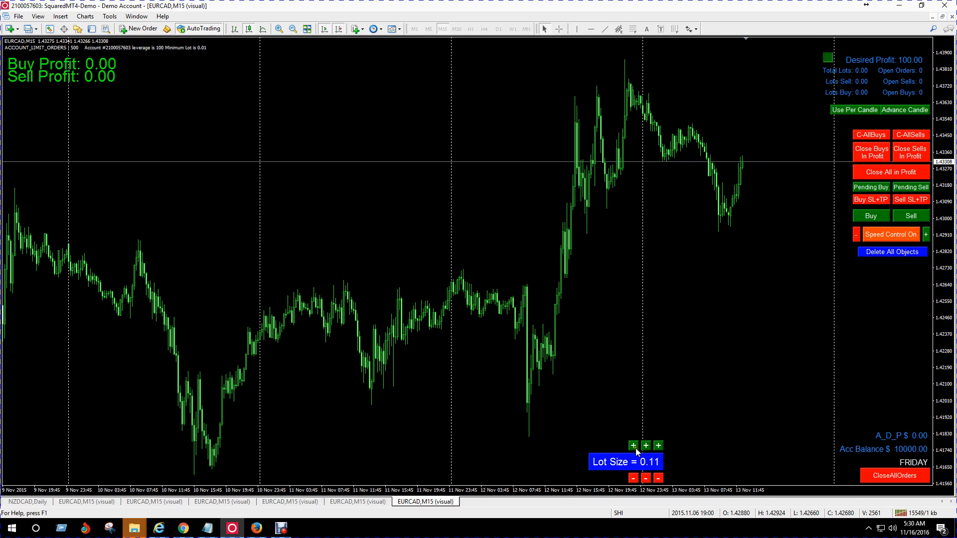
pyautogui.click(658, 445)
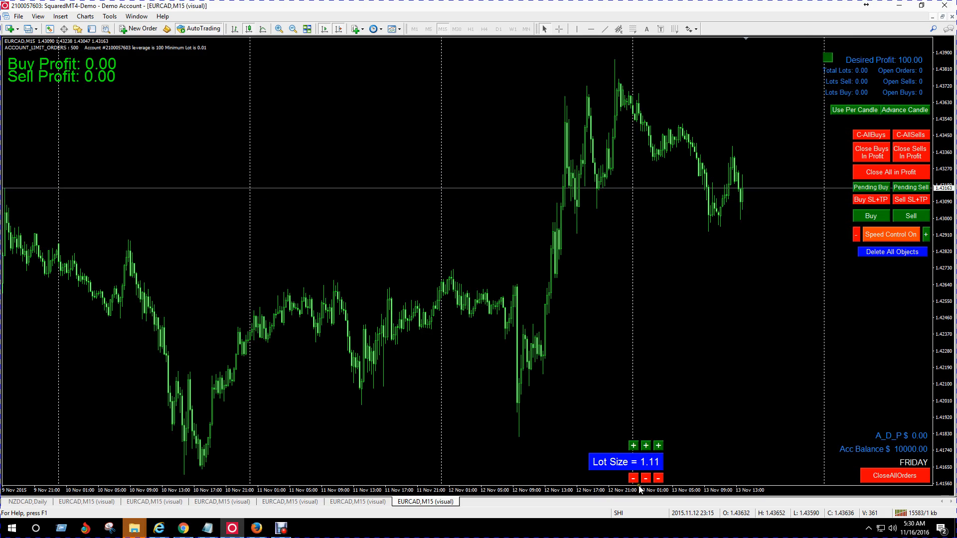
pyautogui.click(657, 478)
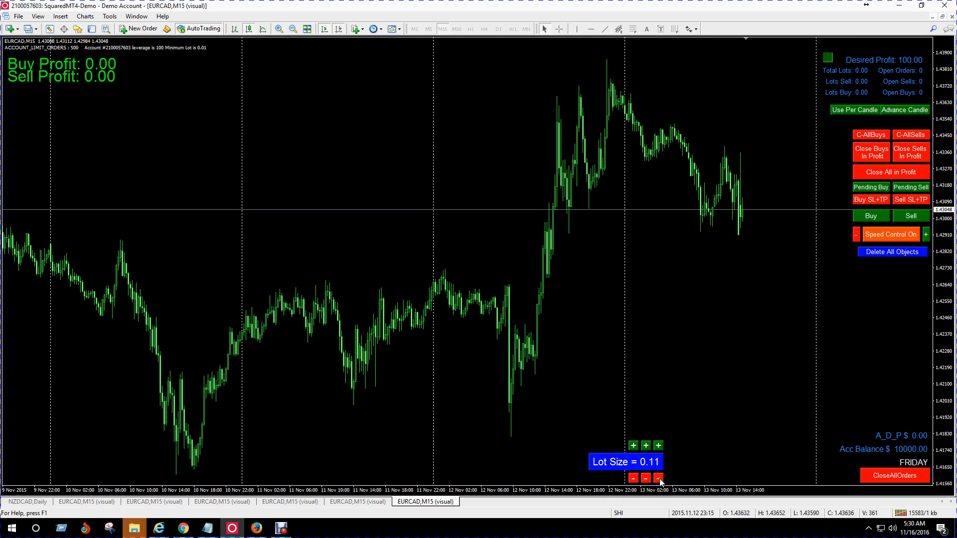
pyautogui.click(657, 477)
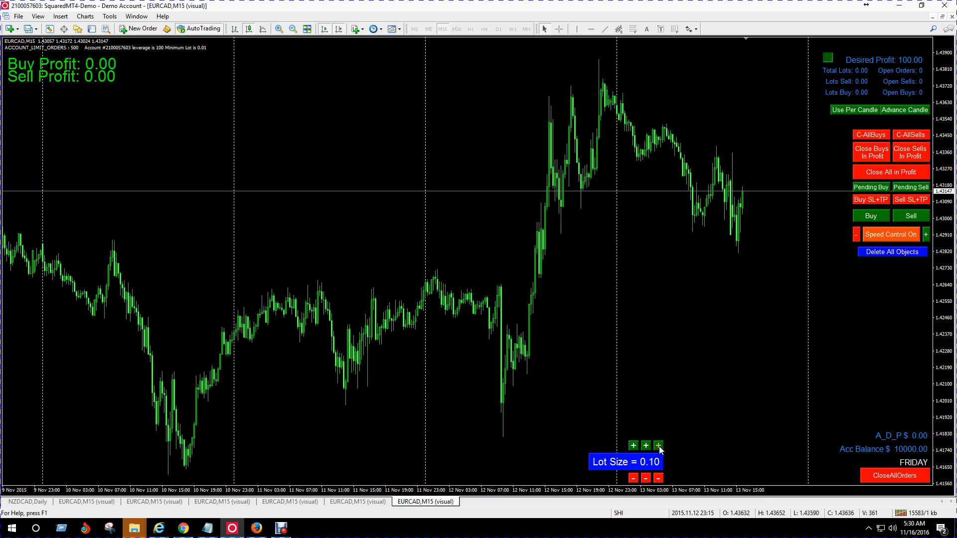
pyautogui.click(658, 446)
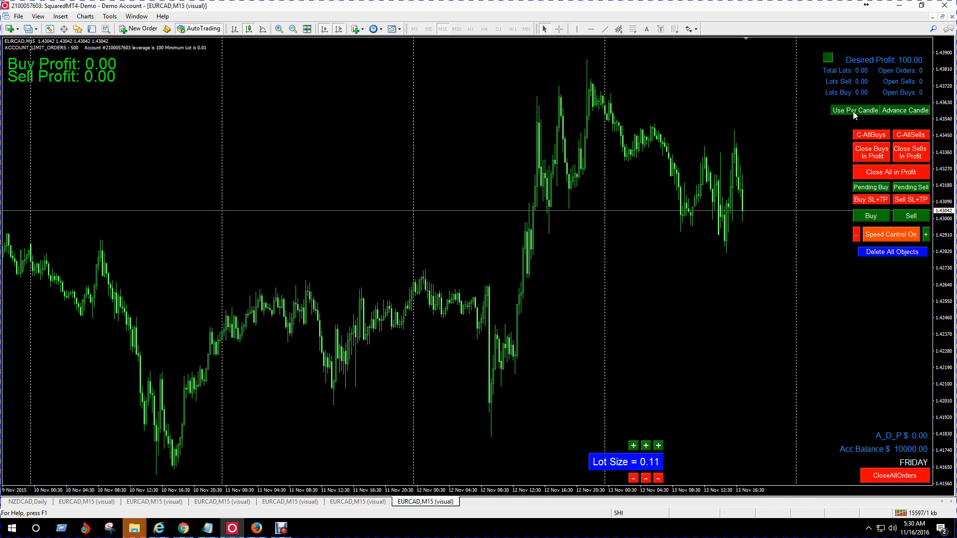
# - Enable Use Per Candle and advance the backtest by one candle
pyautogui.click(905, 111)
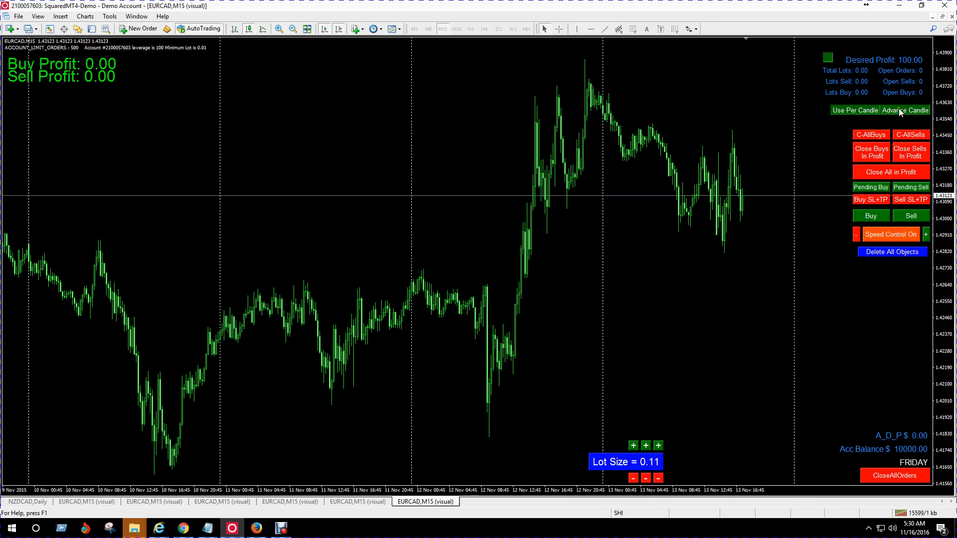
pyautogui.click(904, 111)
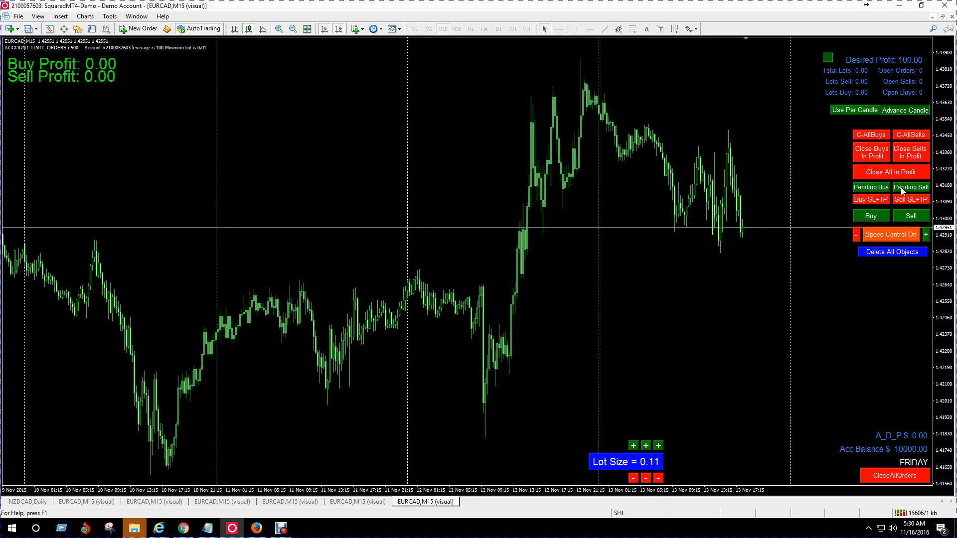
pyautogui.moveTo(875, 202)
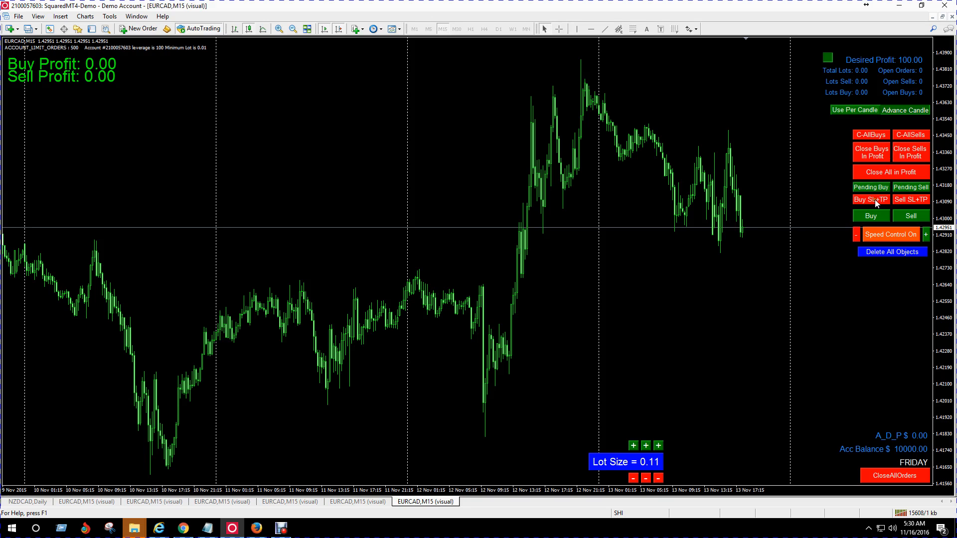
pyautogui.moveTo(857, 84)
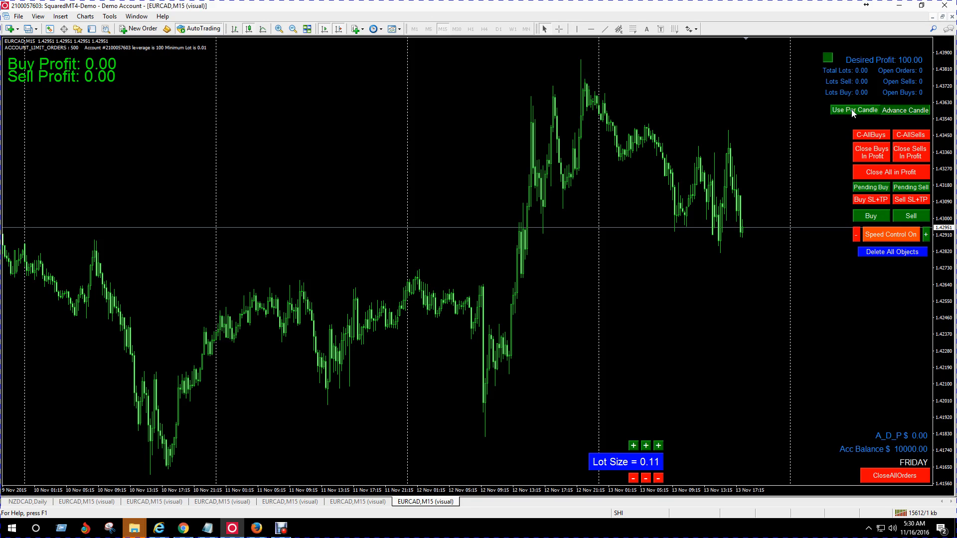
pyautogui.moveTo(792, 215)
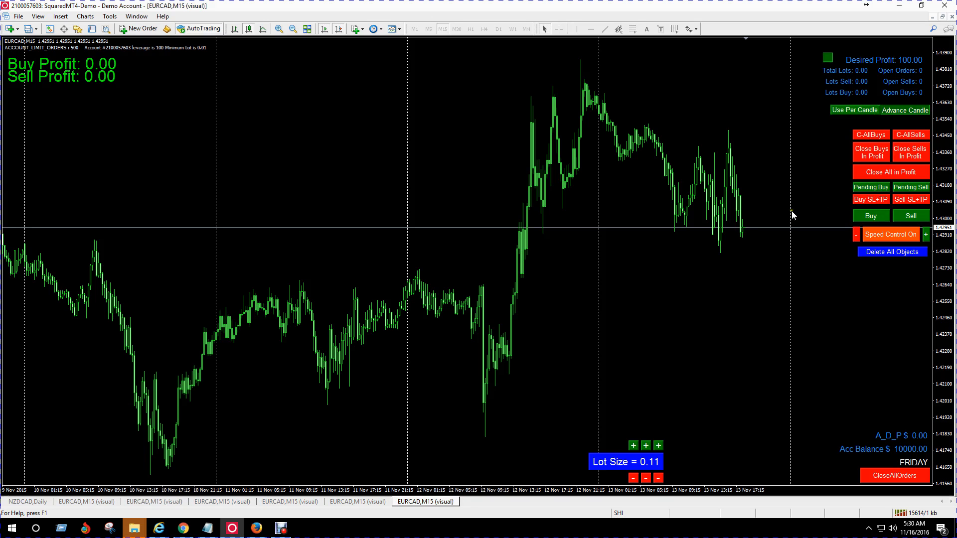
pyautogui.moveTo(756, 233)
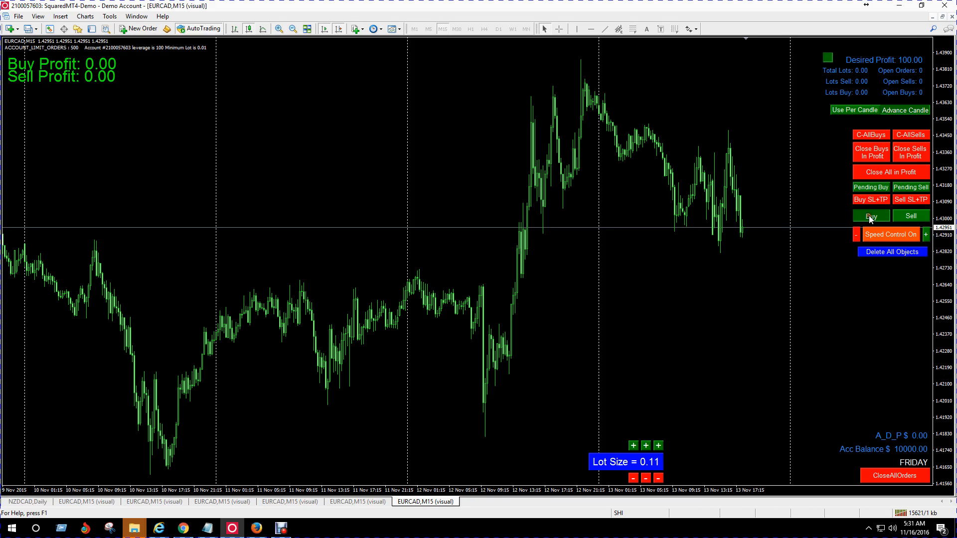
# - Stack three 0.11-lot buys and let them auto-close at Desired Profit, balance 10100.18
pyautogui.click(870, 215)
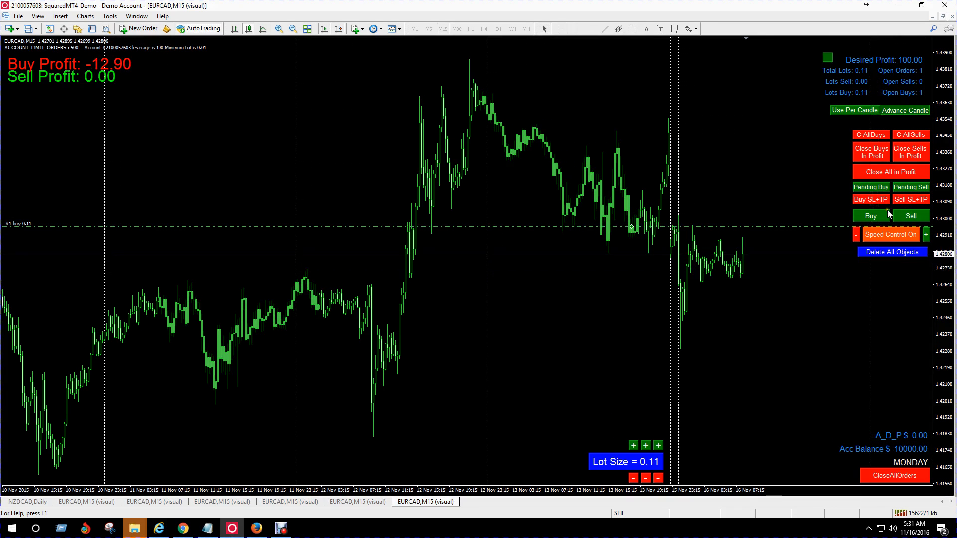
pyautogui.click(870, 216)
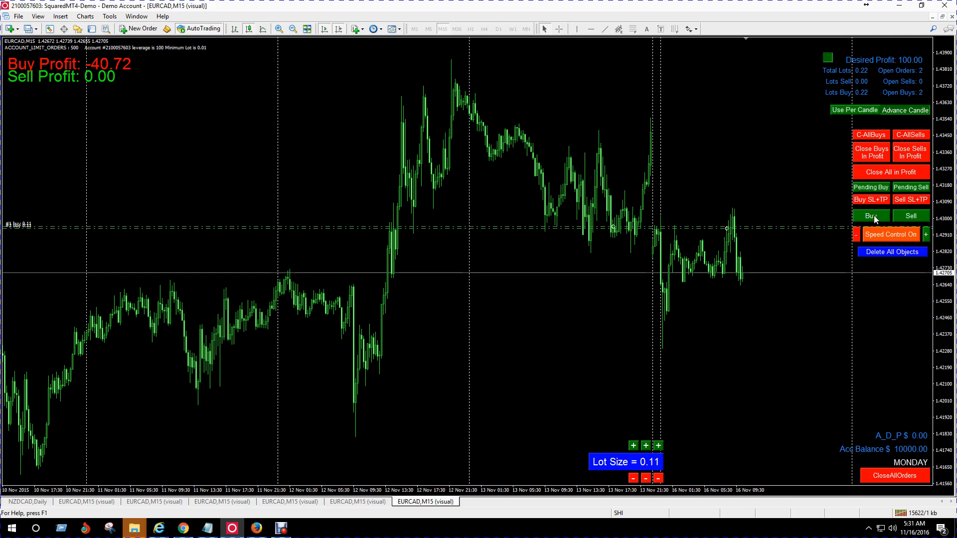
pyautogui.click(871, 216)
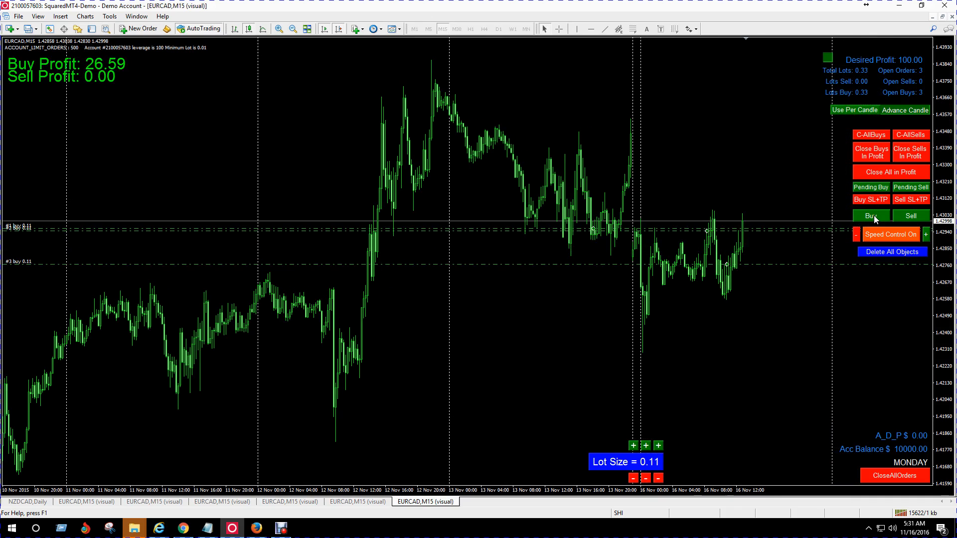
pyautogui.click(871, 215)
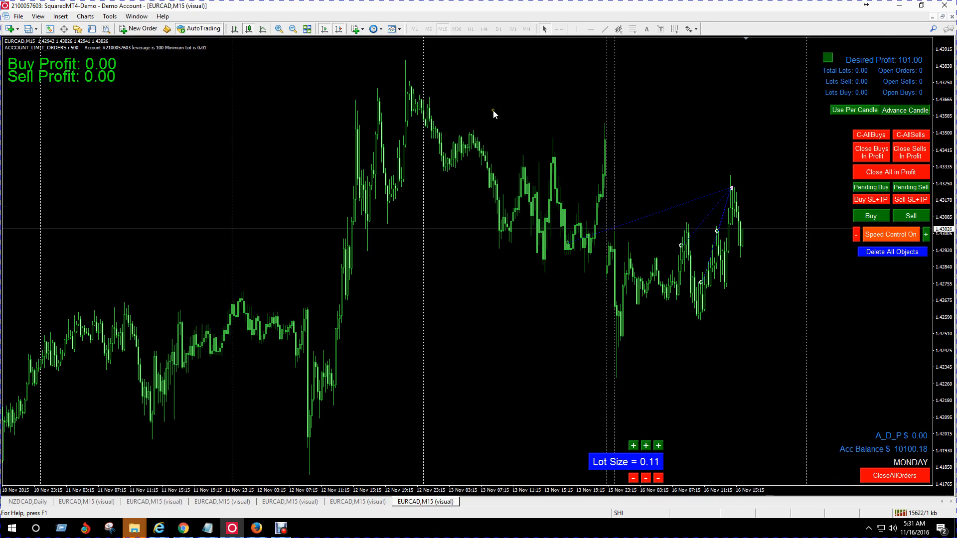
pyautogui.hscroll(3)
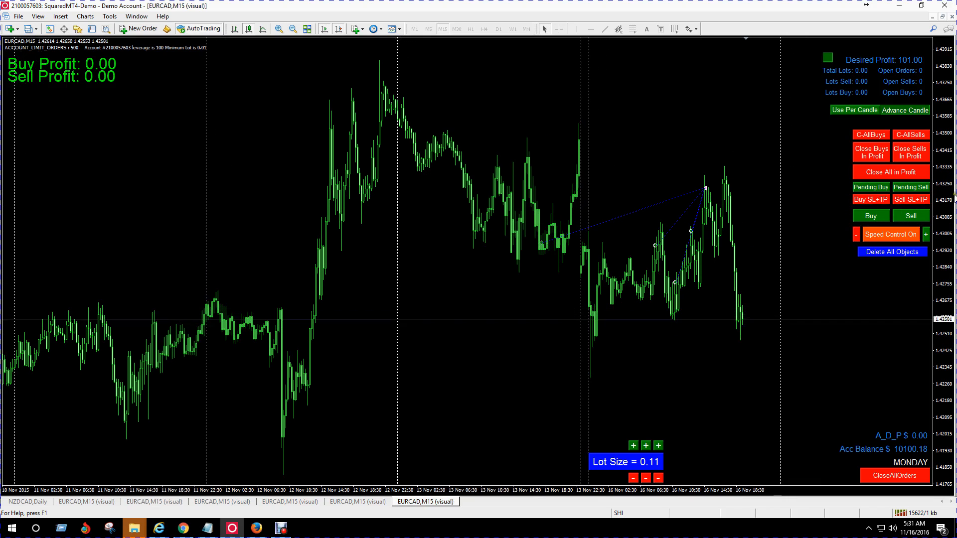
# - Open two sells, set lot size to 1.10, and let them auto-close, balance 10304.34
pyautogui.click(910, 215)
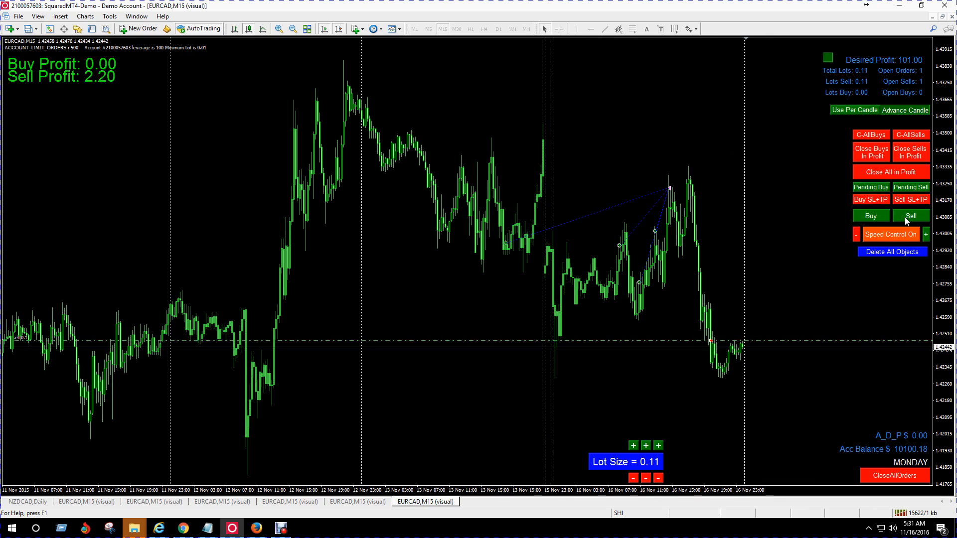
pyautogui.click(910, 215)
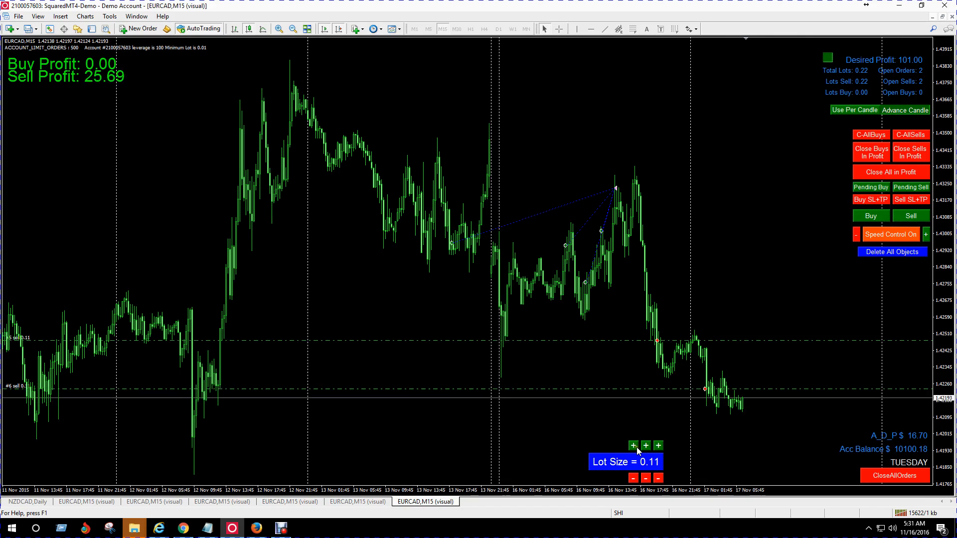
pyautogui.click(658, 445)
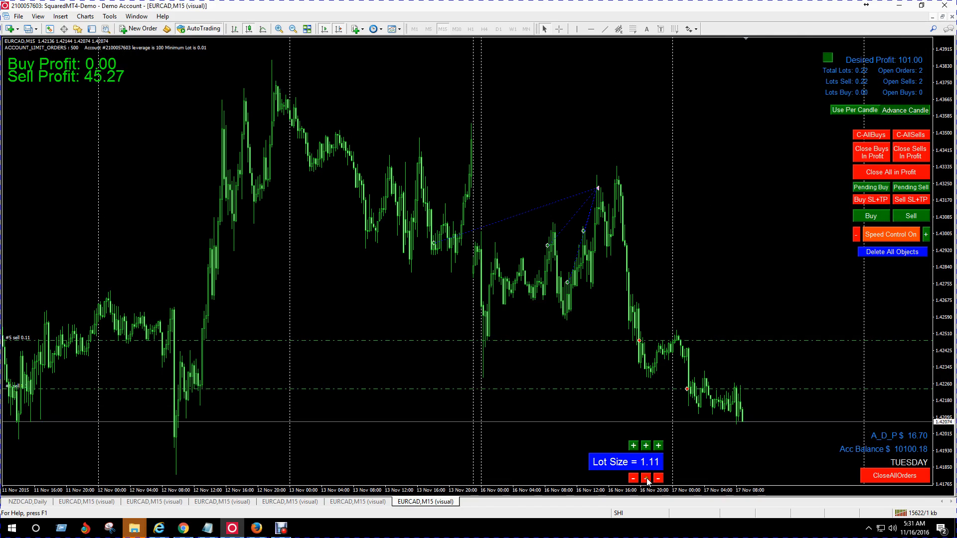
pyautogui.click(646, 477)
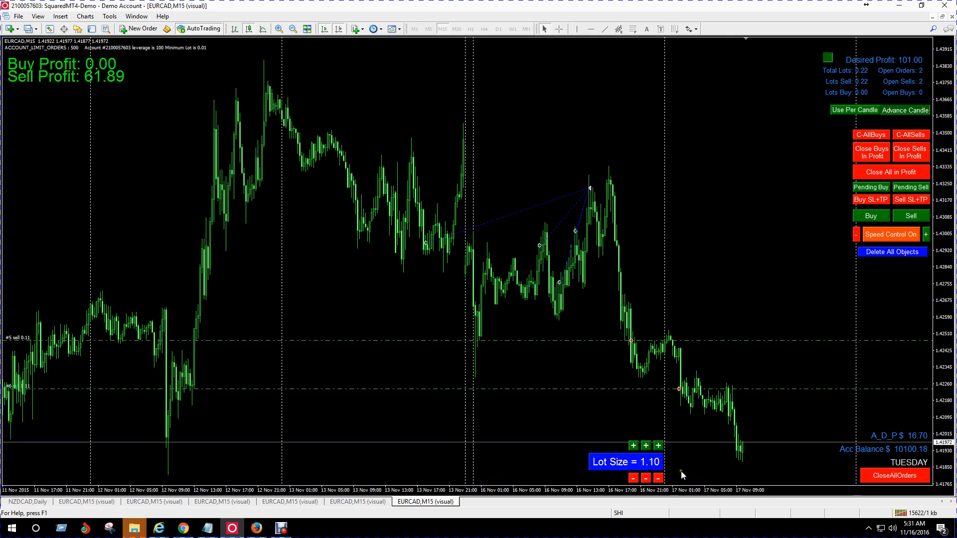
pyautogui.click(910, 215)
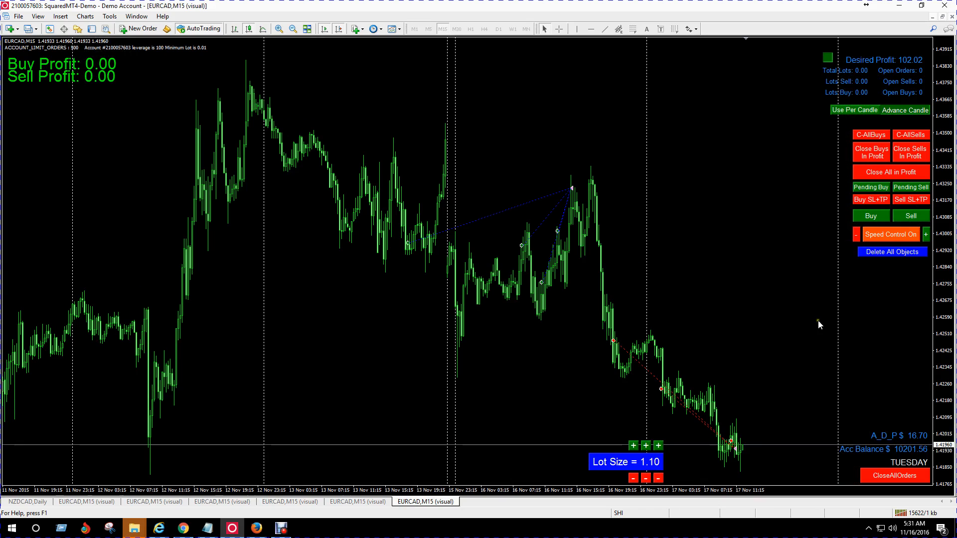
pyautogui.click(870, 215)
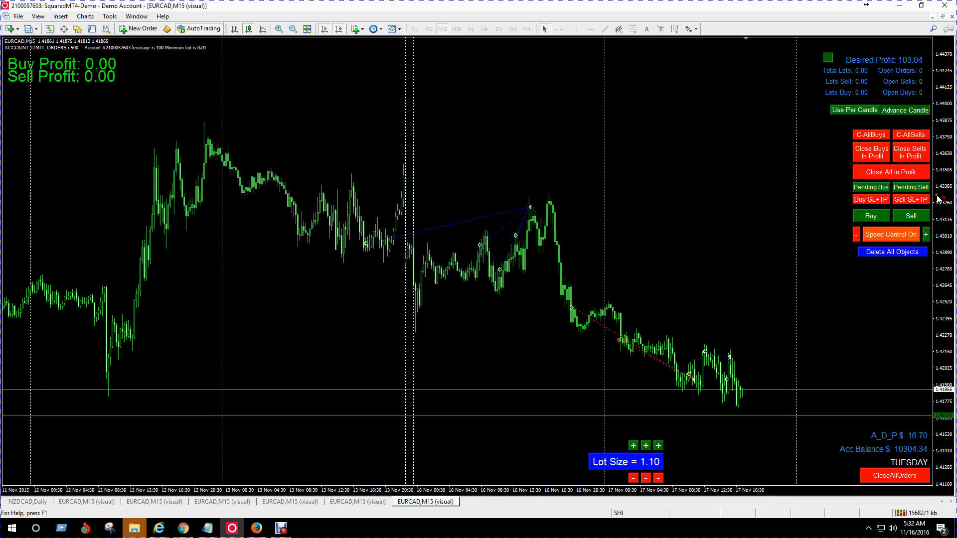
pyautogui.moveTo(806, 401)
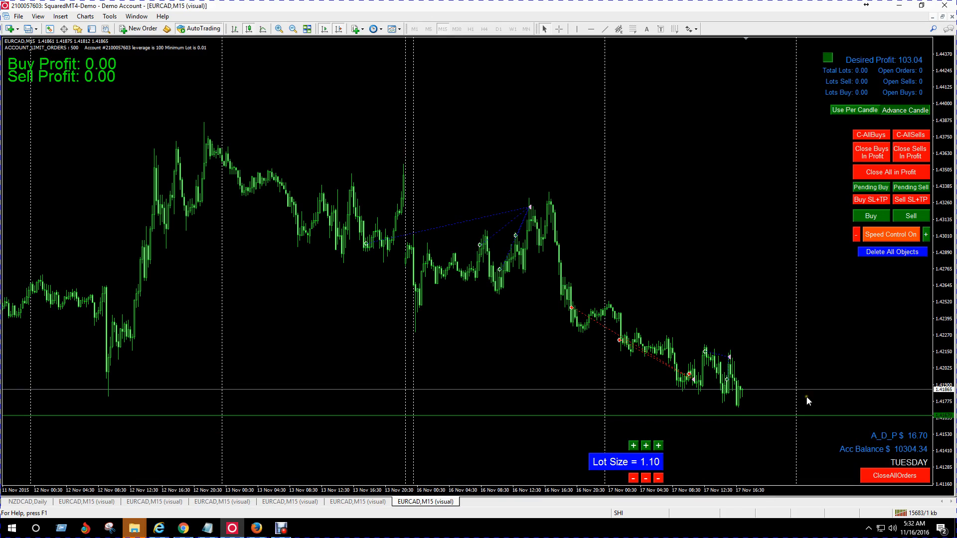
pyautogui.moveTo(779, 419)
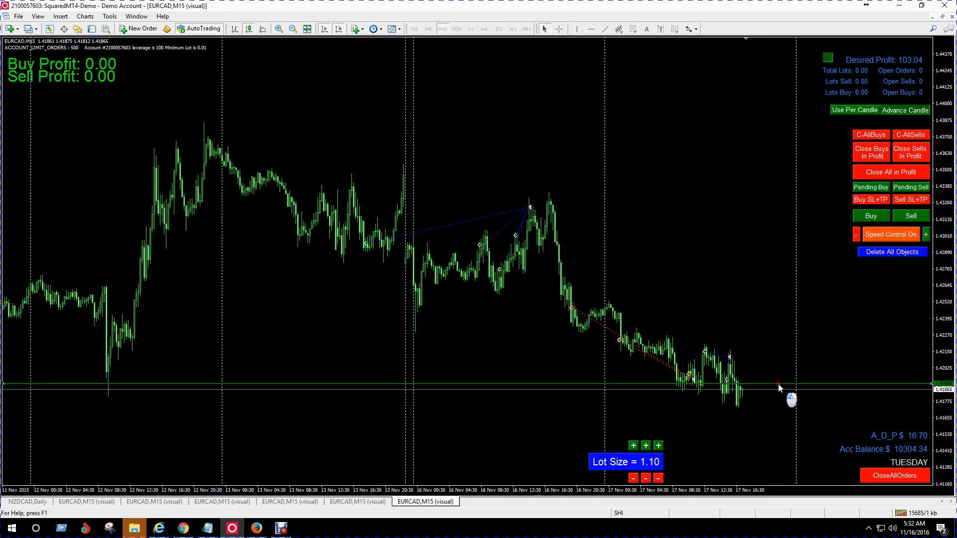
pyautogui.moveTo(857, 218)
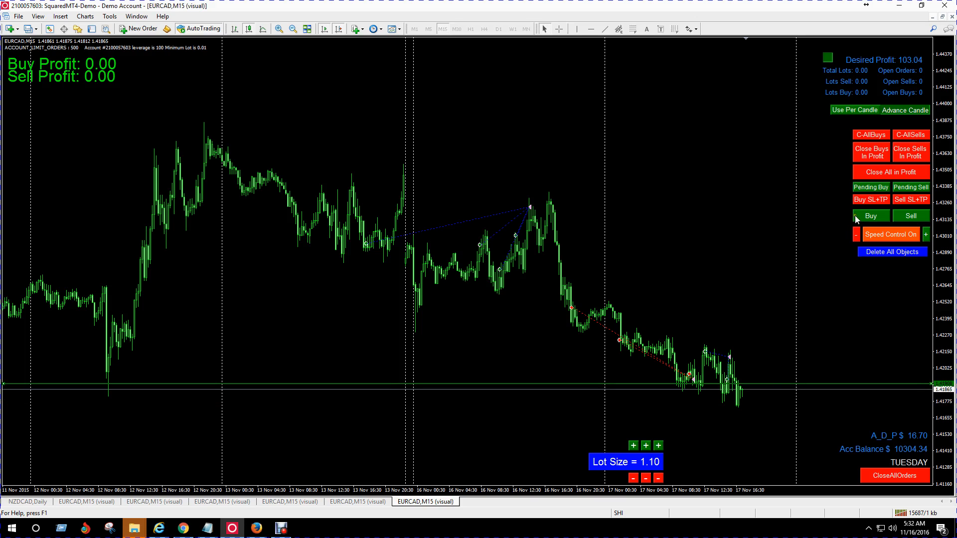
# - Open a 1.10-lot buy trade and advance the backtest to 18 November
pyautogui.click(869, 216)
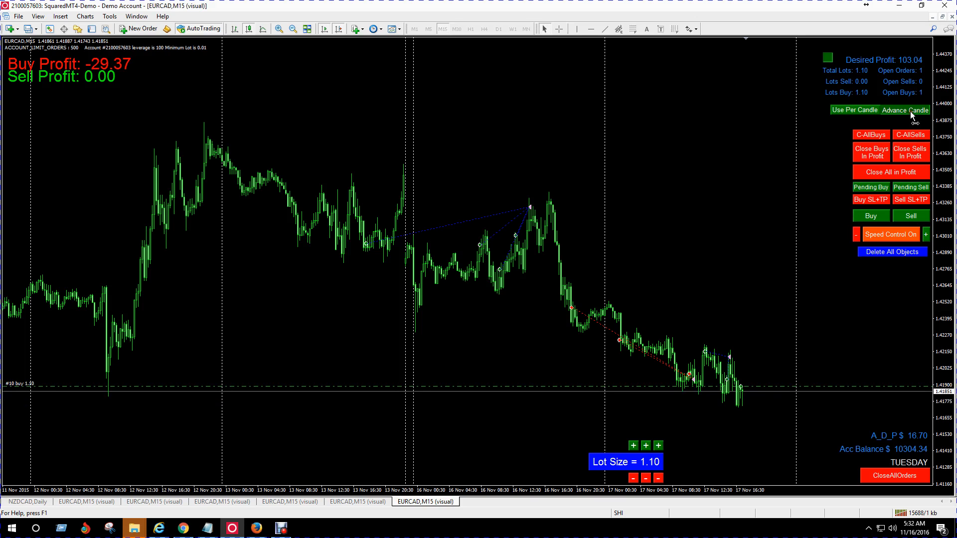
pyautogui.click(905, 111)
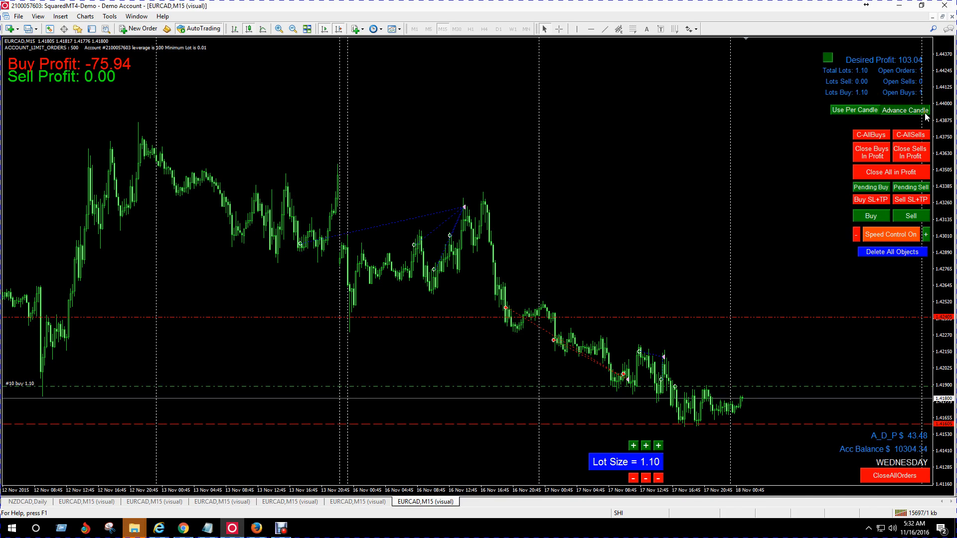
pyautogui.moveTo(872, 116)
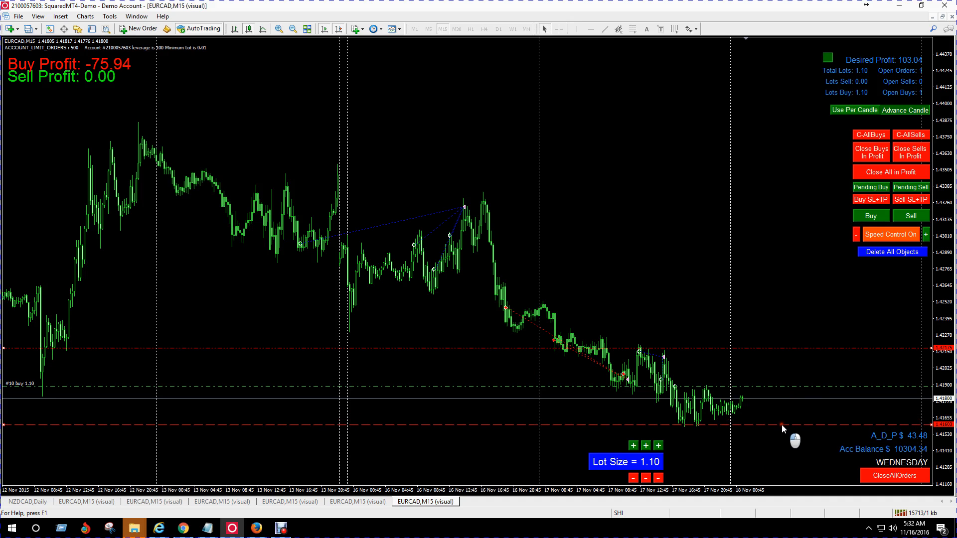
pyautogui.moveTo(773, 363)
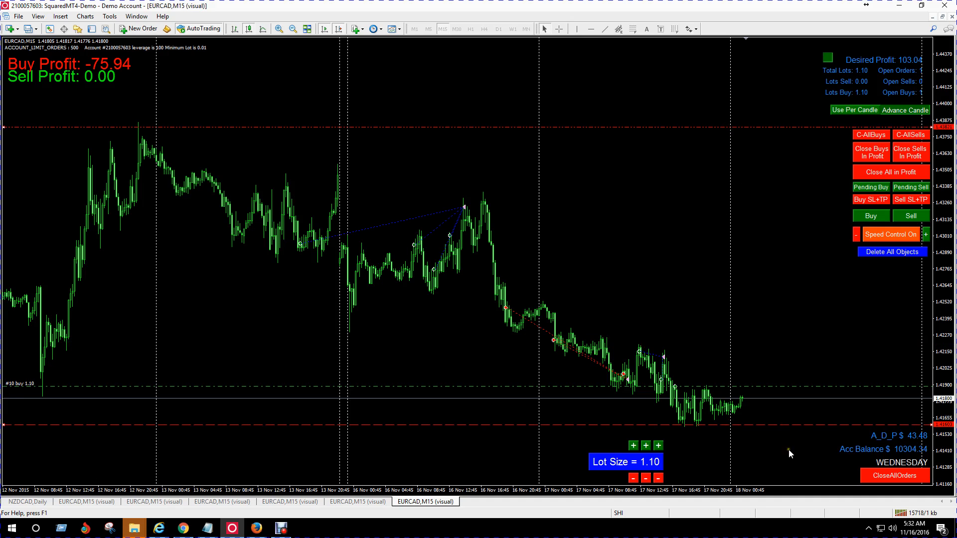
pyautogui.moveTo(781, 430)
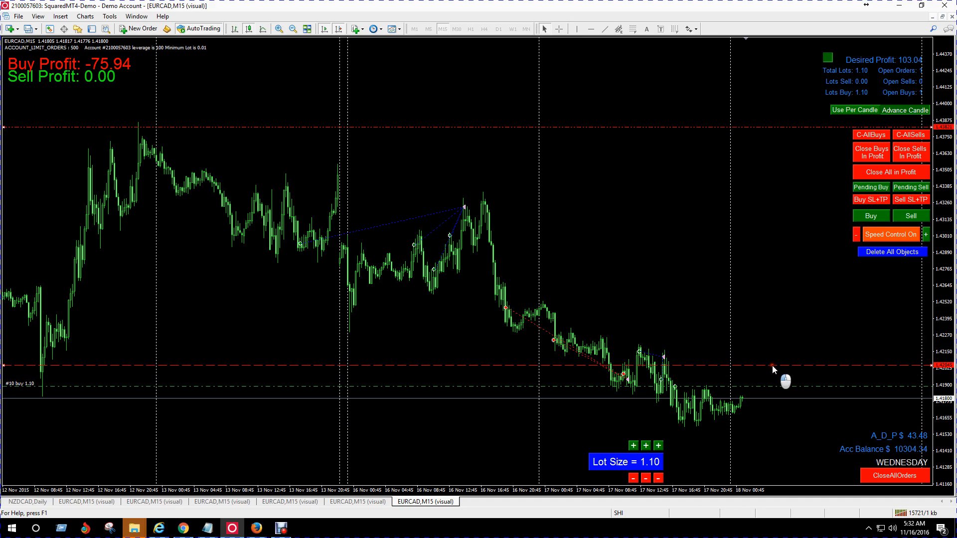
pyautogui.moveTo(775, 331)
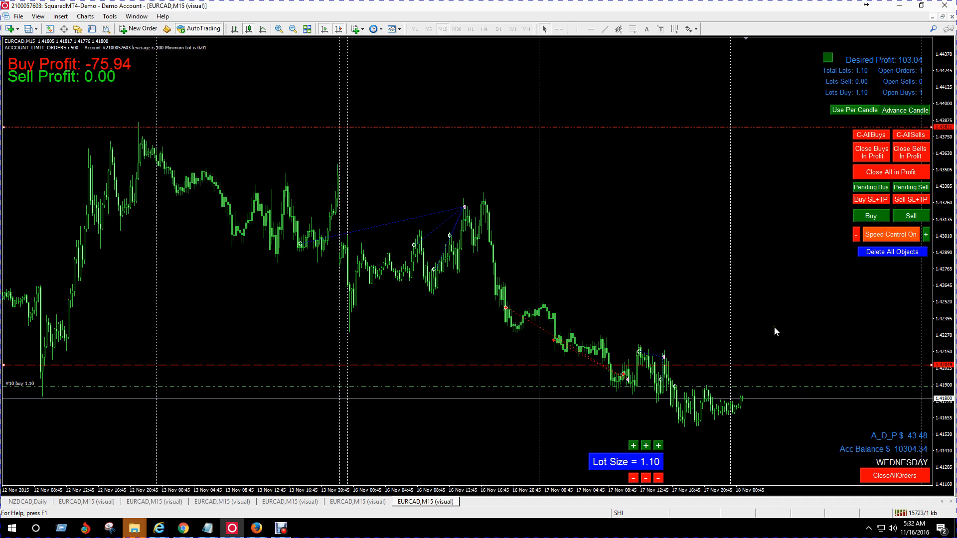
pyautogui.moveTo(840, 384)
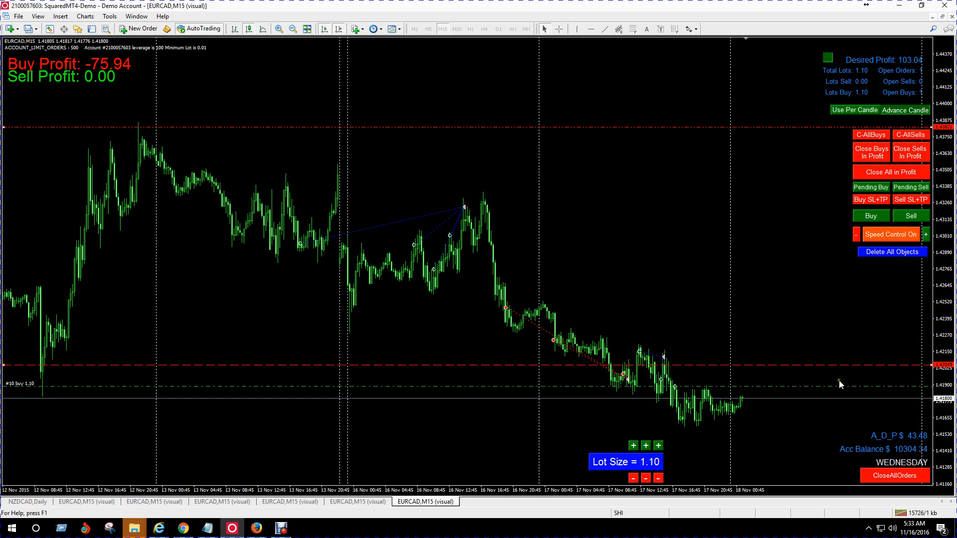
# - Advance candles so the buy closes at target, then take another buy to reach 10513.92
pyautogui.click(904, 110)
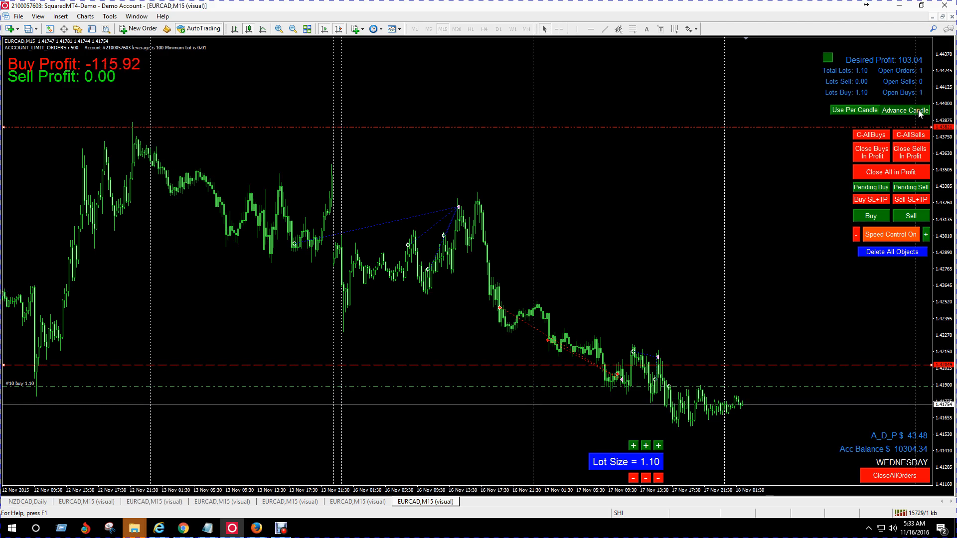
pyautogui.click(905, 110)
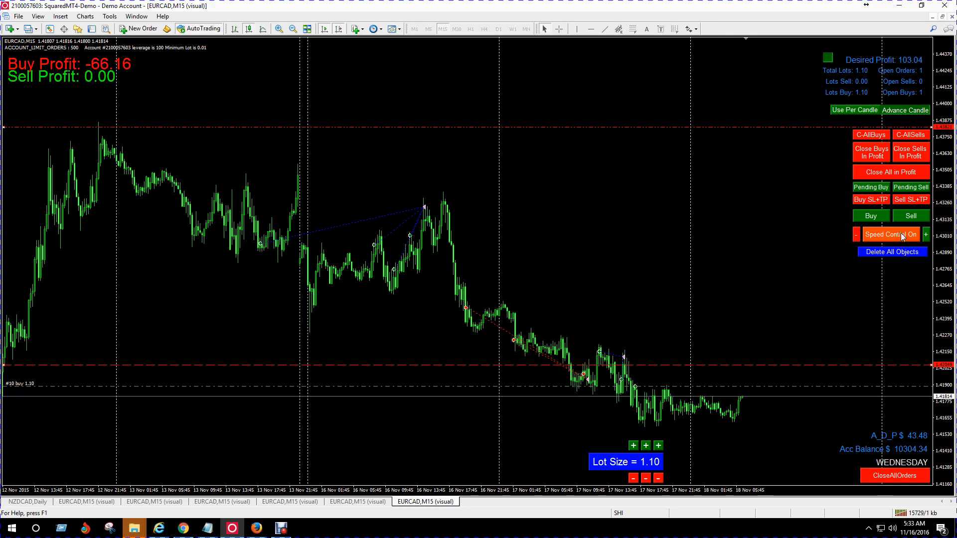
pyautogui.click(870, 215)
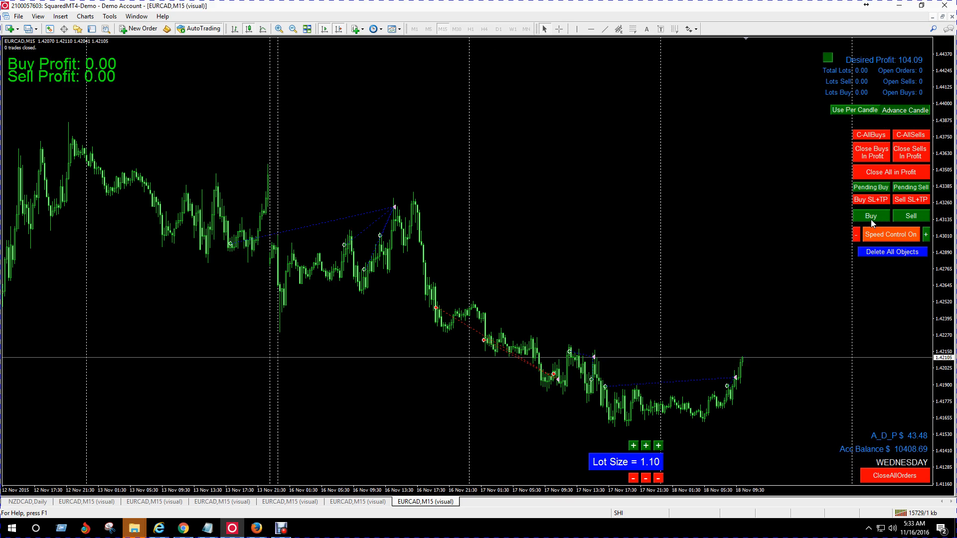
pyautogui.click(870, 216)
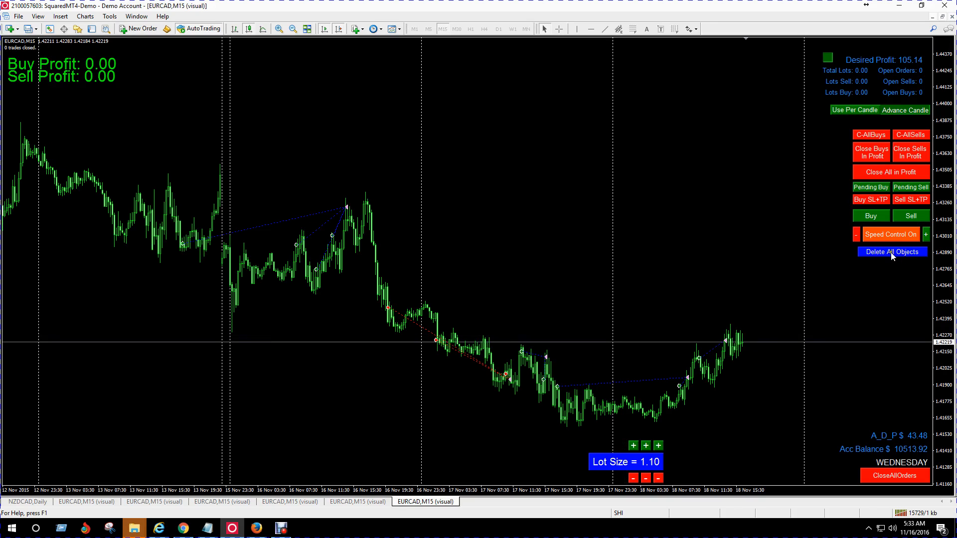
# - Delete all trade arrows and lines from the chart
pyautogui.click(890, 251)
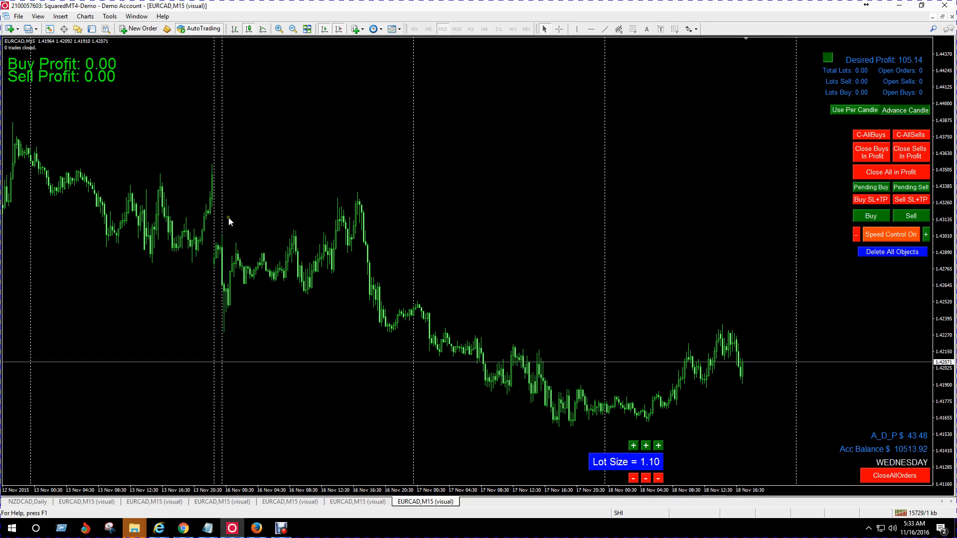